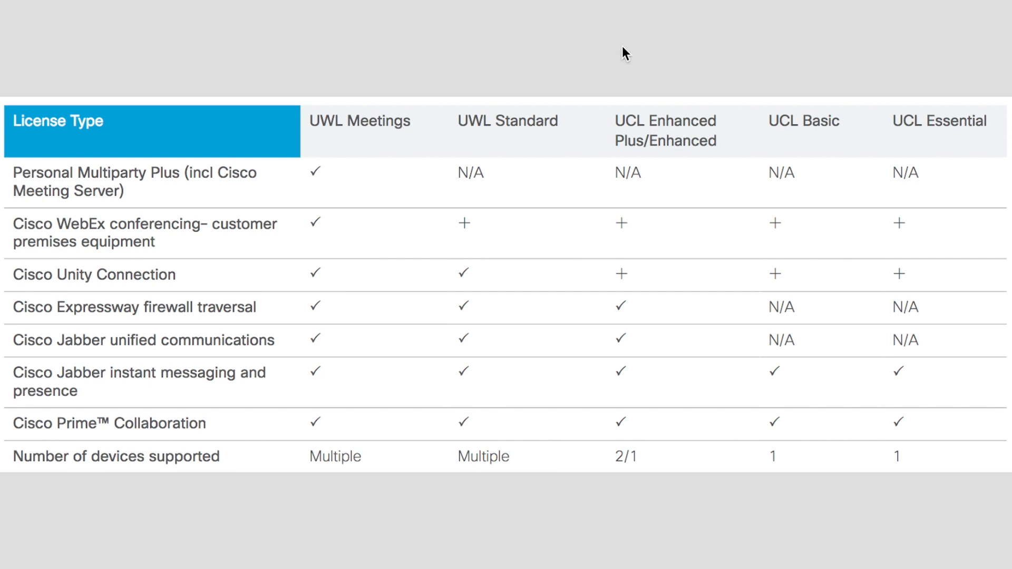
mouse_move(858, 120)
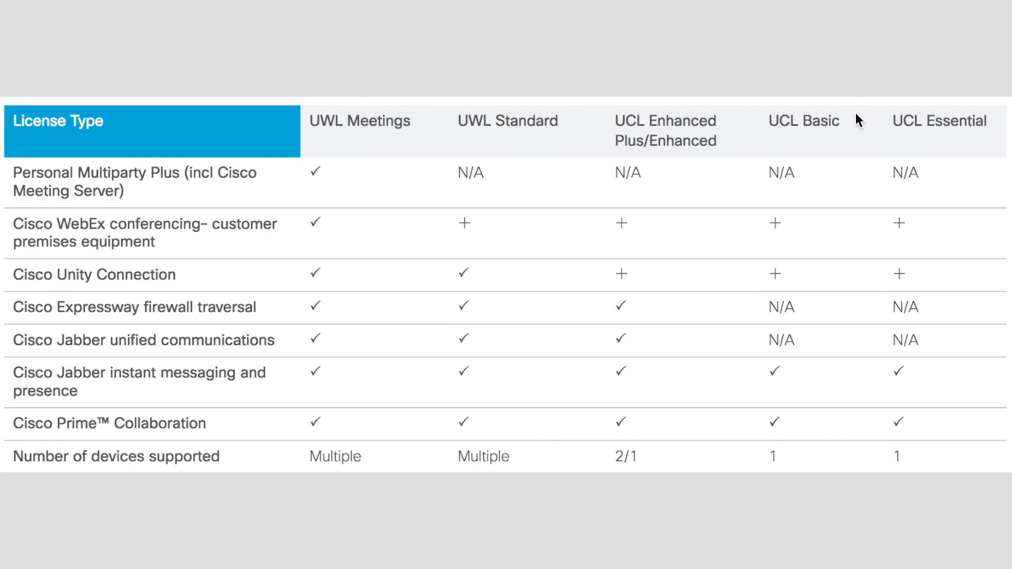
mouse_move(336, 226)
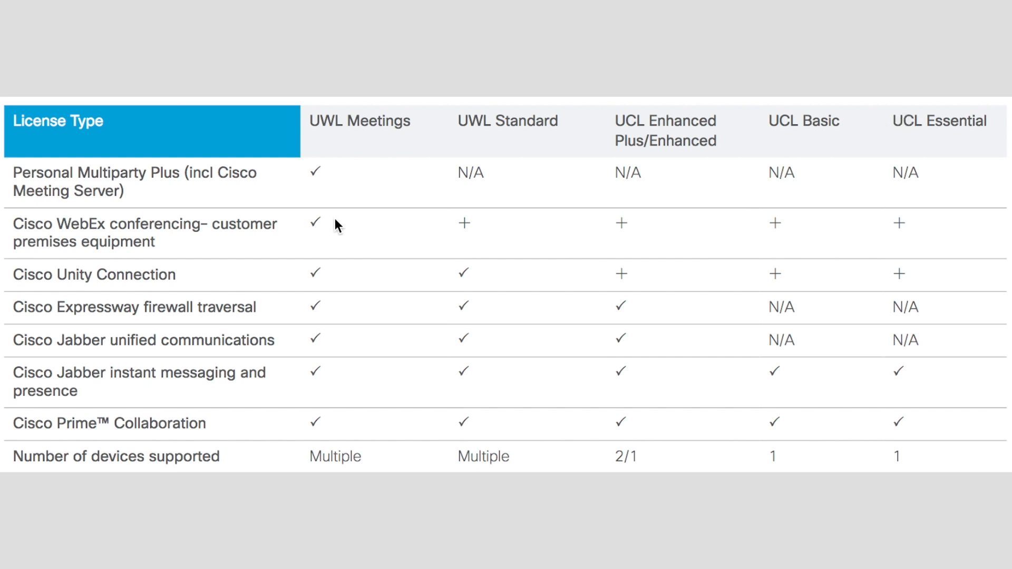
mouse_move(165, 455)
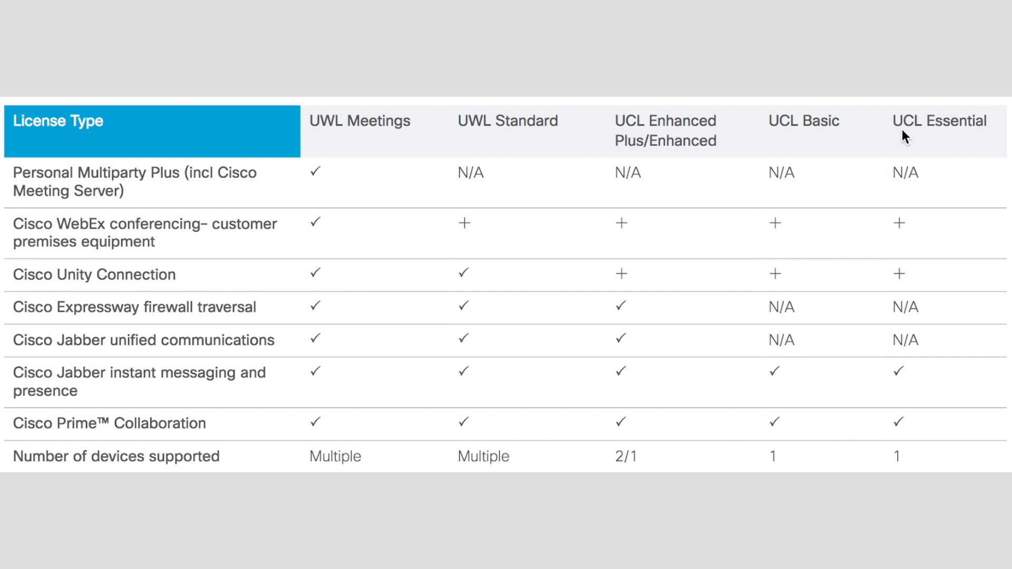
mouse_move(906, 162)
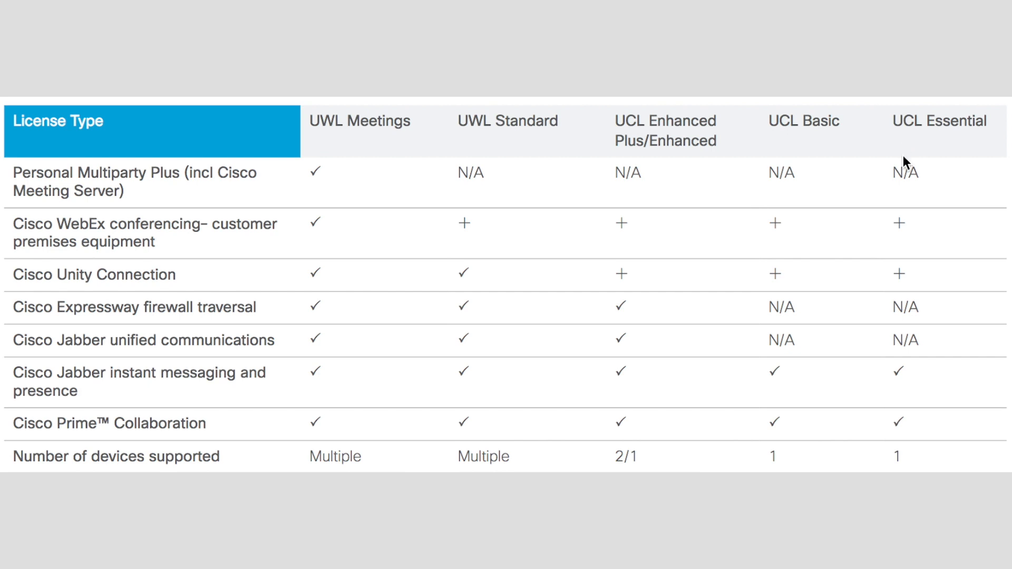
mouse_move(906, 219)
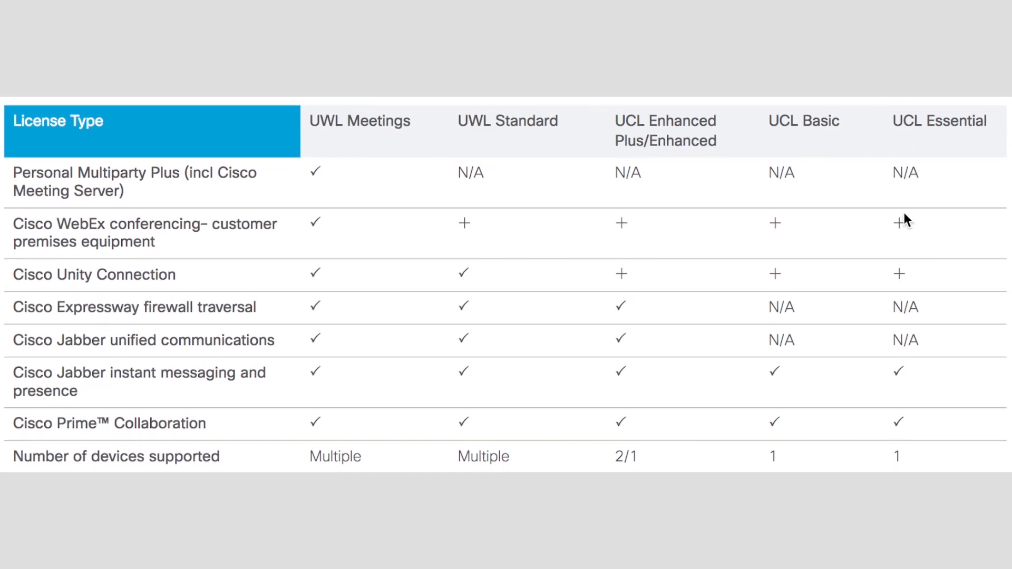
mouse_move(775, 131)
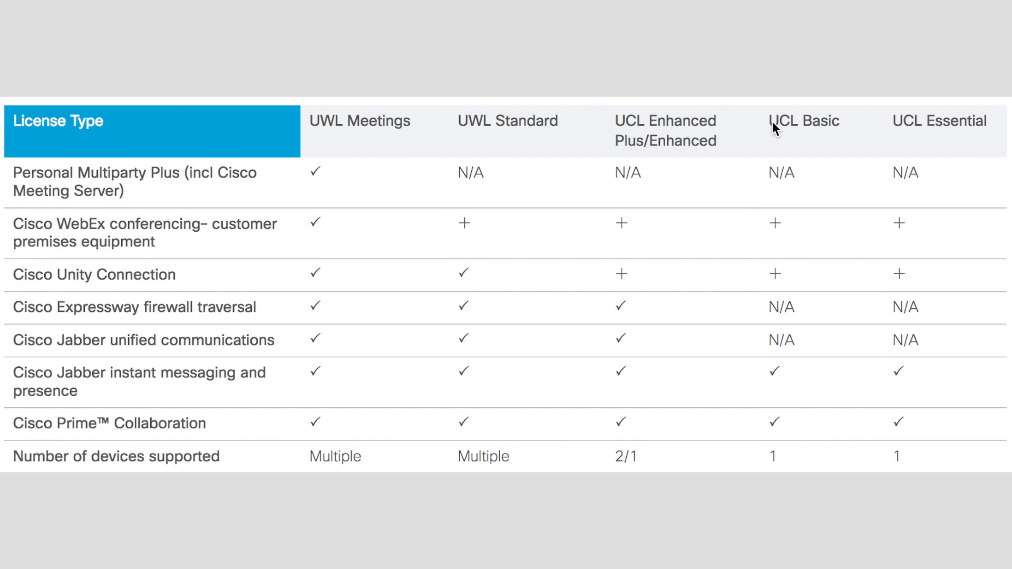
mouse_move(700, 136)
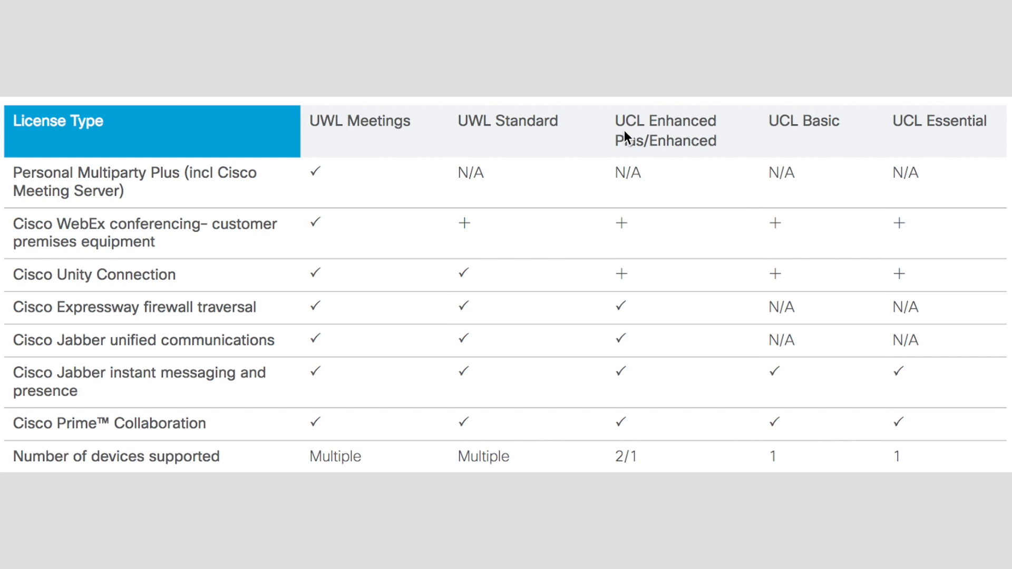
mouse_move(610, 124)
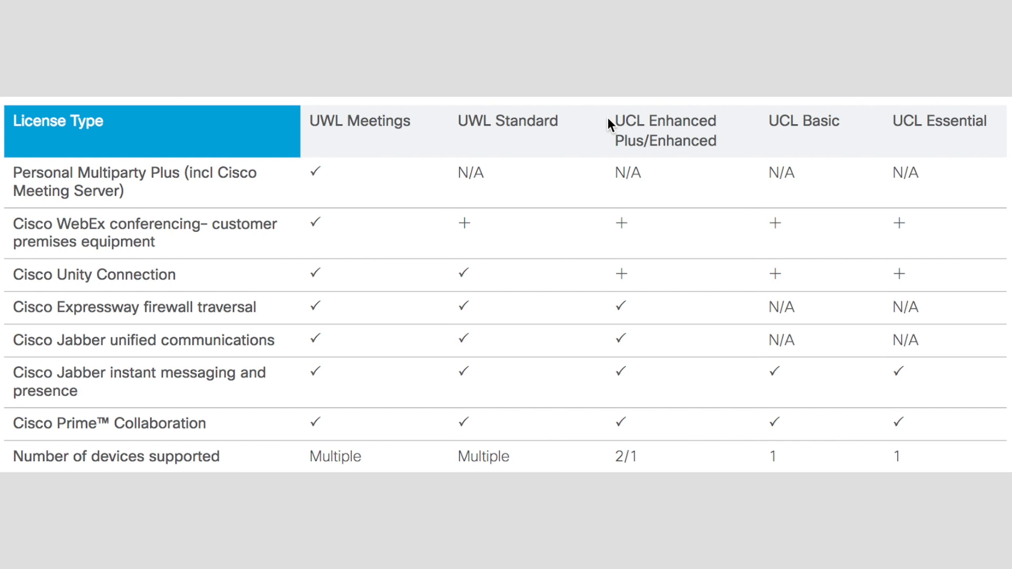
mouse_move(235, 292)
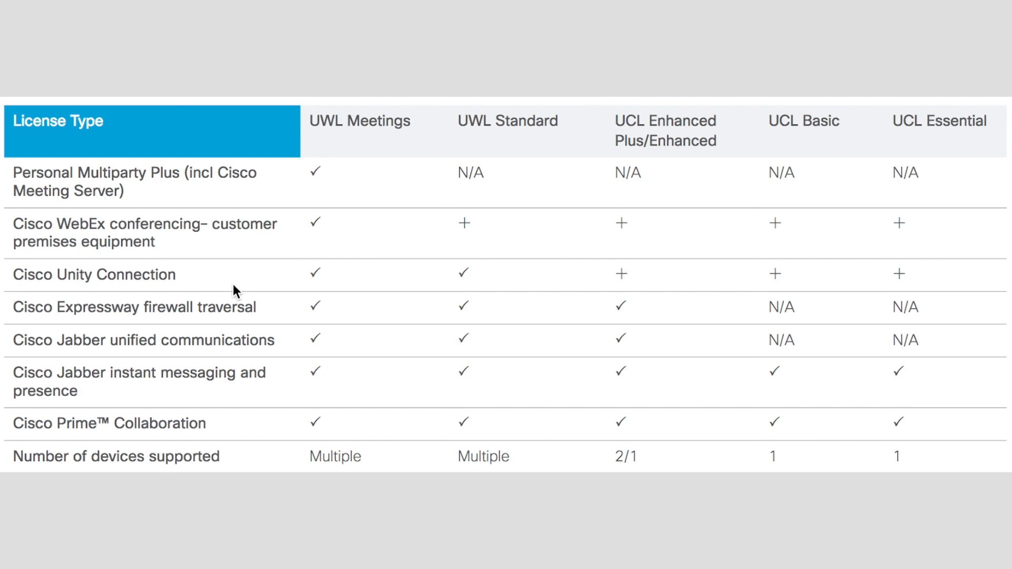
mouse_move(594, 280)
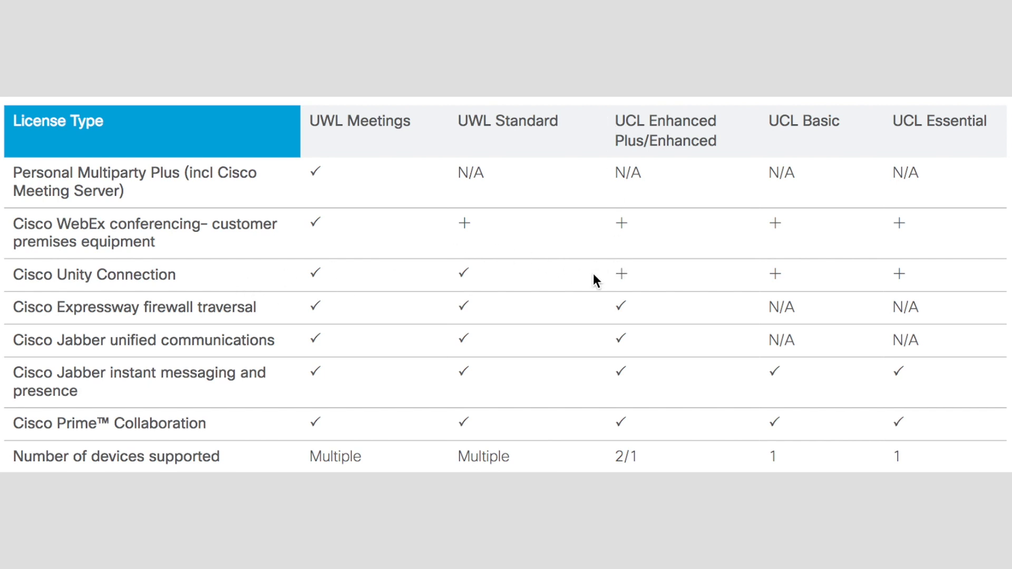
mouse_move(607, 292)
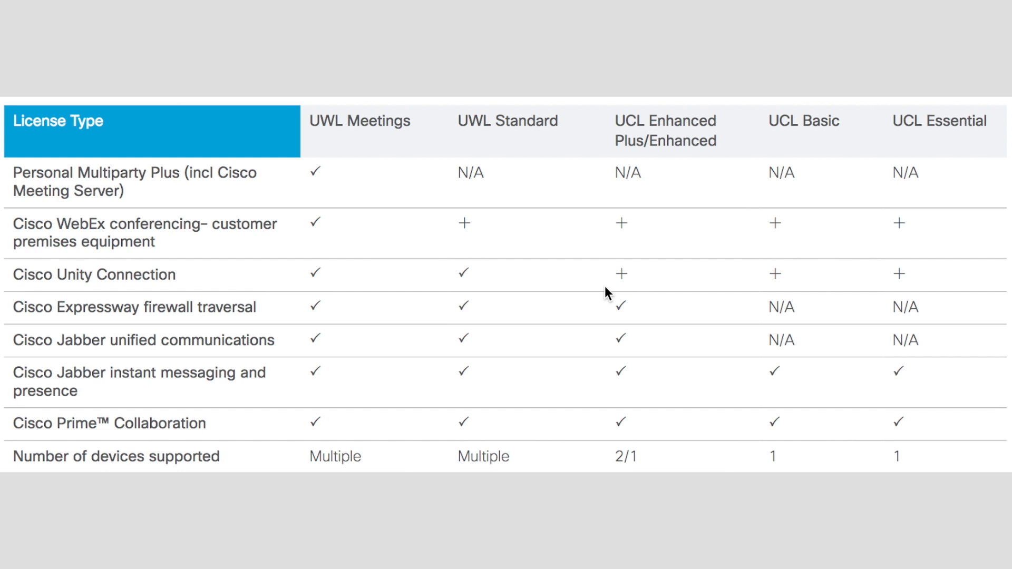
mouse_move(460, 169)
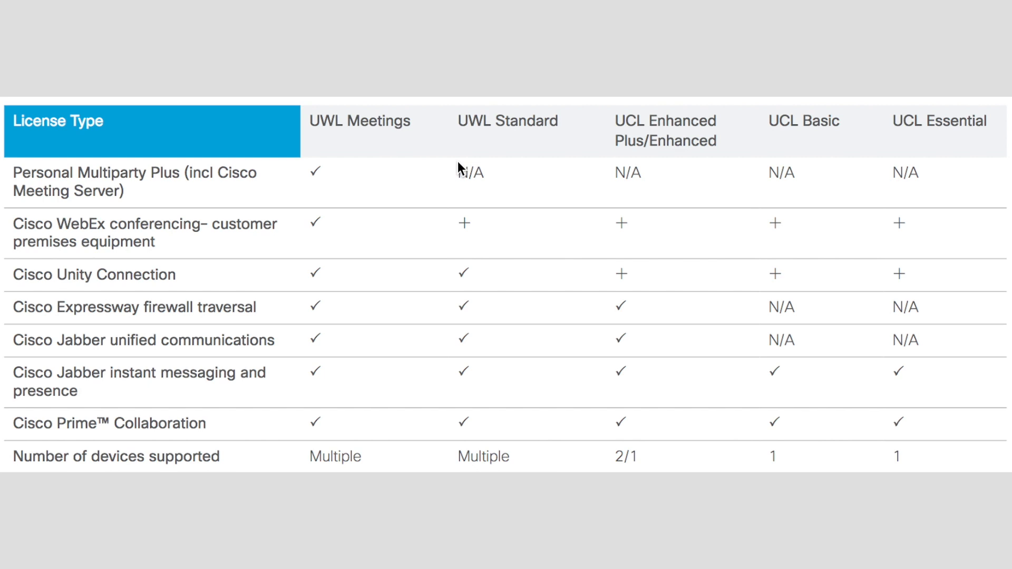
mouse_move(471, 276)
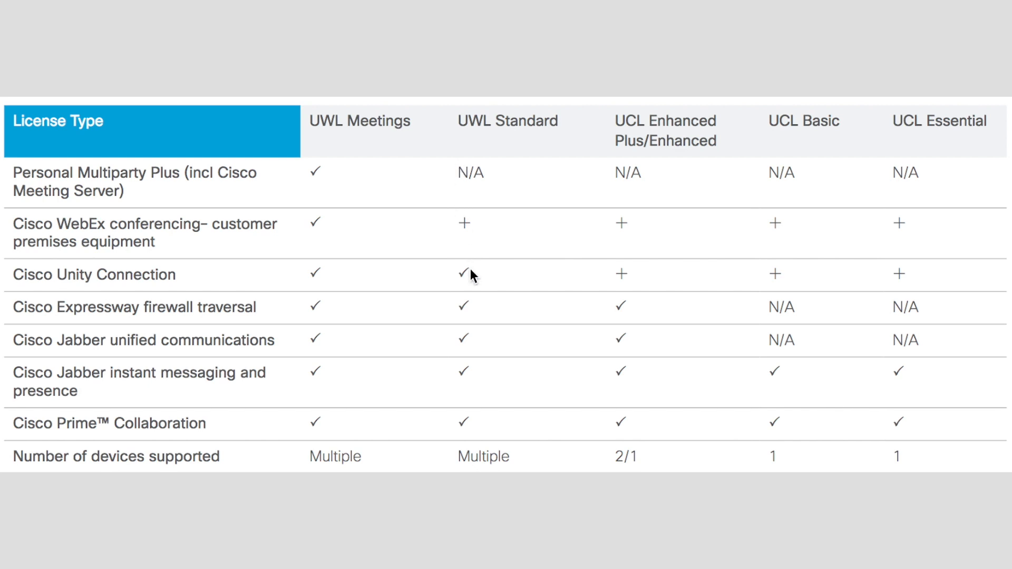
mouse_move(483, 463)
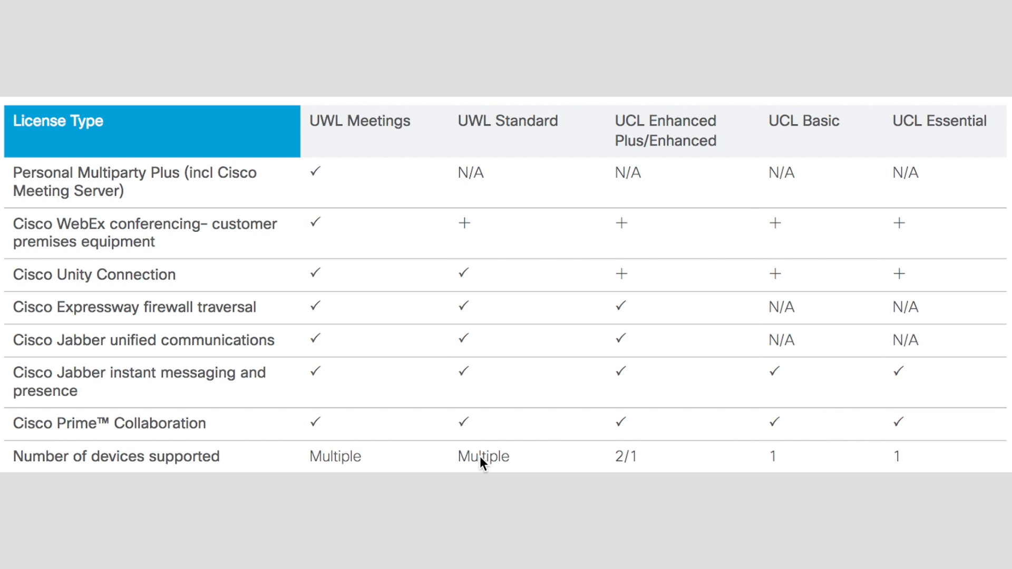
mouse_move(468, 133)
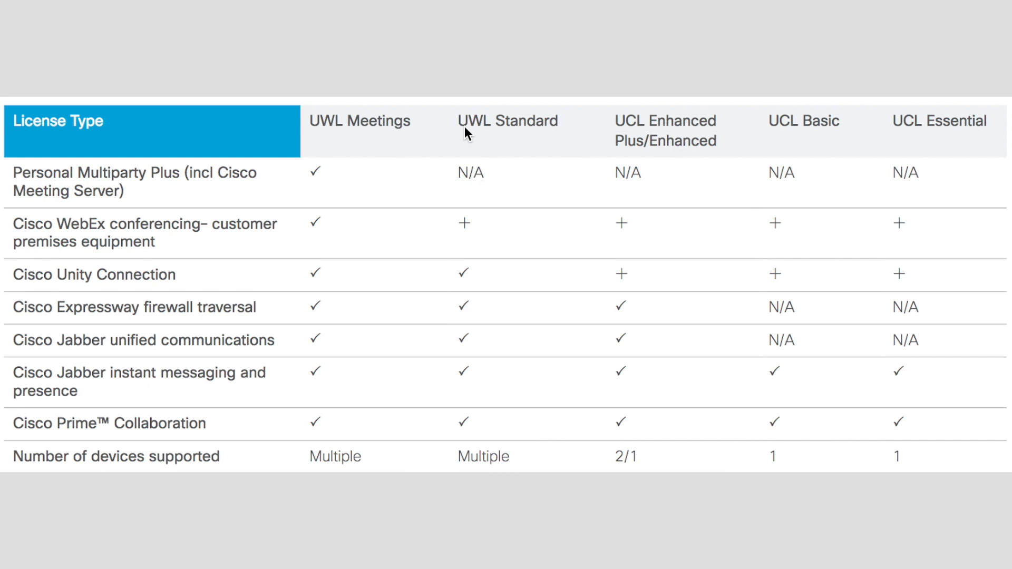
mouse_move(458, 197)
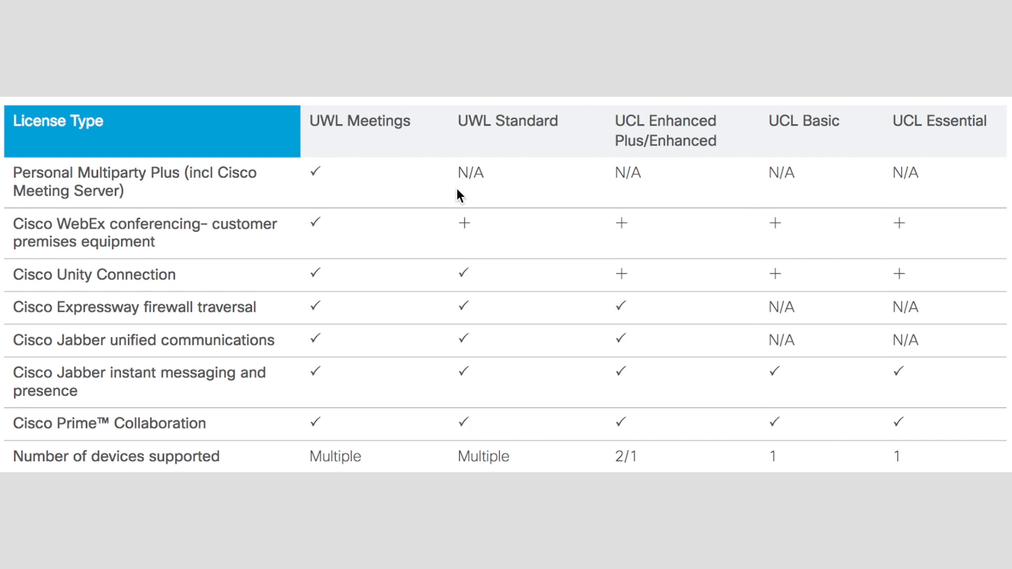
mouse_move(468, 317)
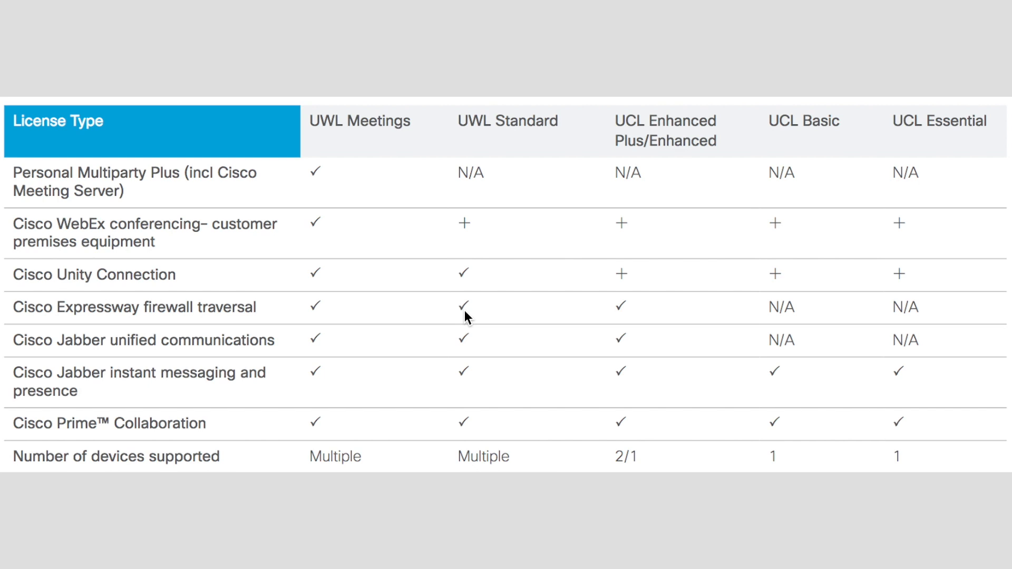
mouse_move(471, 284)
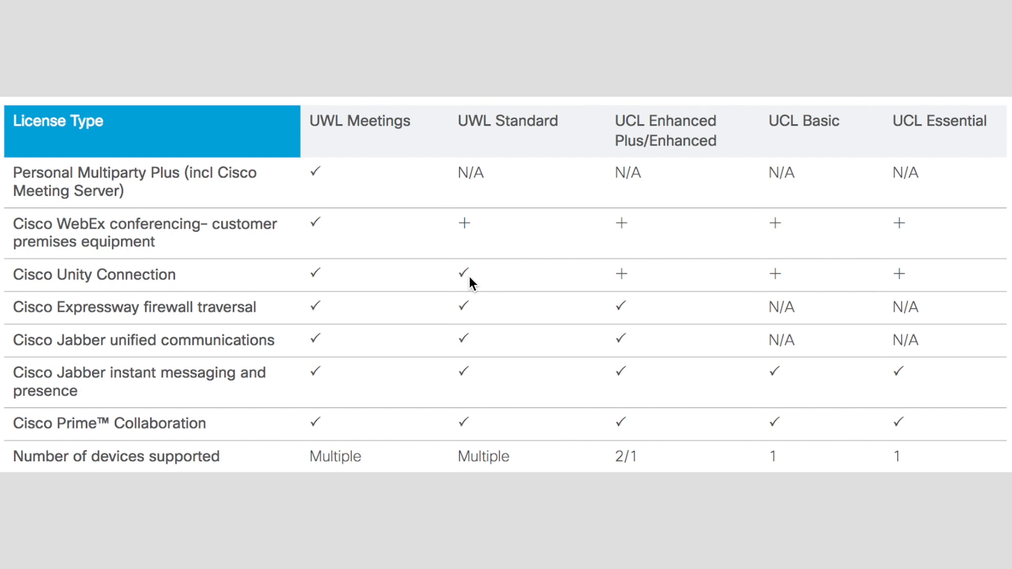
mouse_move(632, 210)
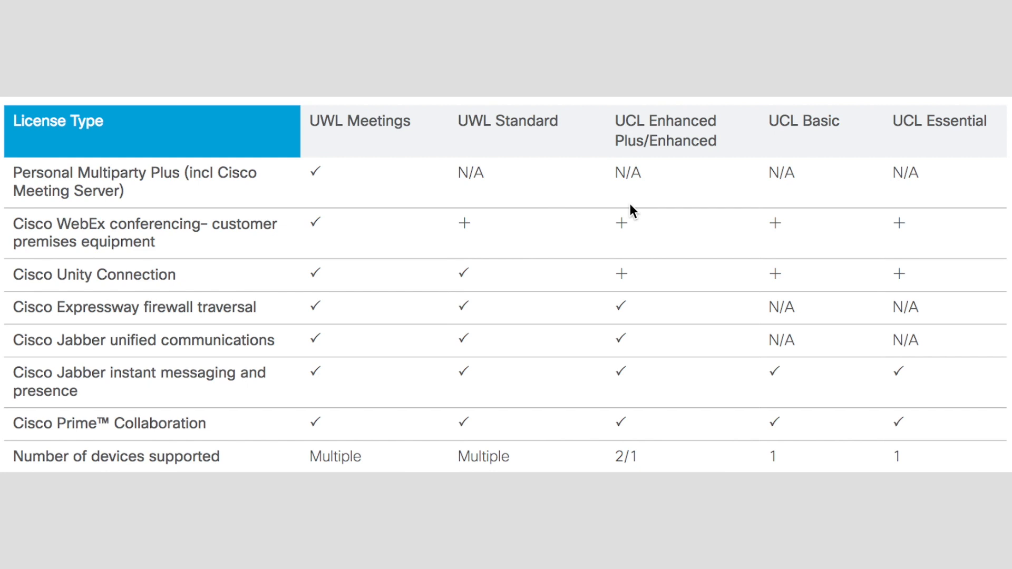
mouse_move(536, 144)
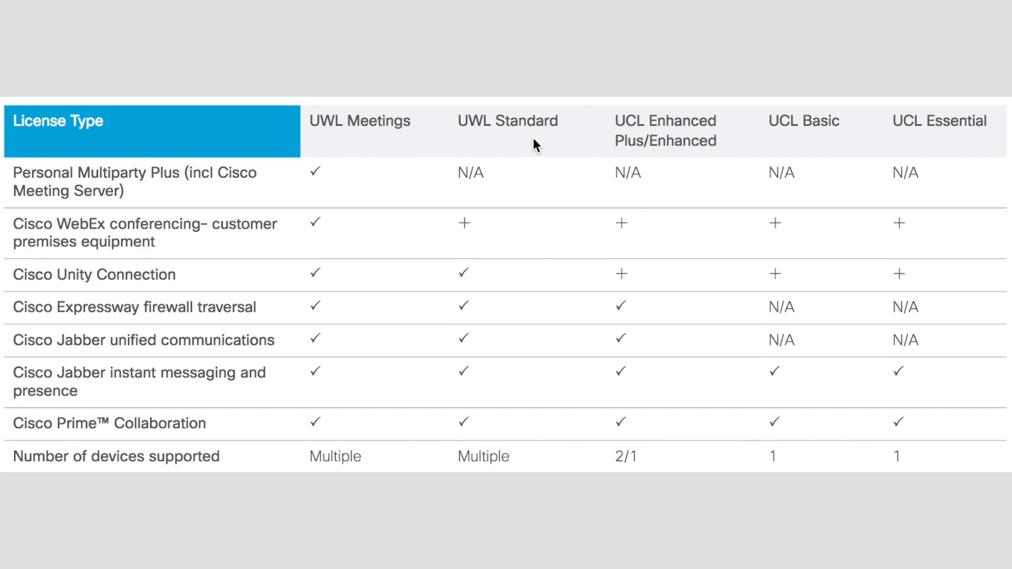
mouse_move(504, 174)
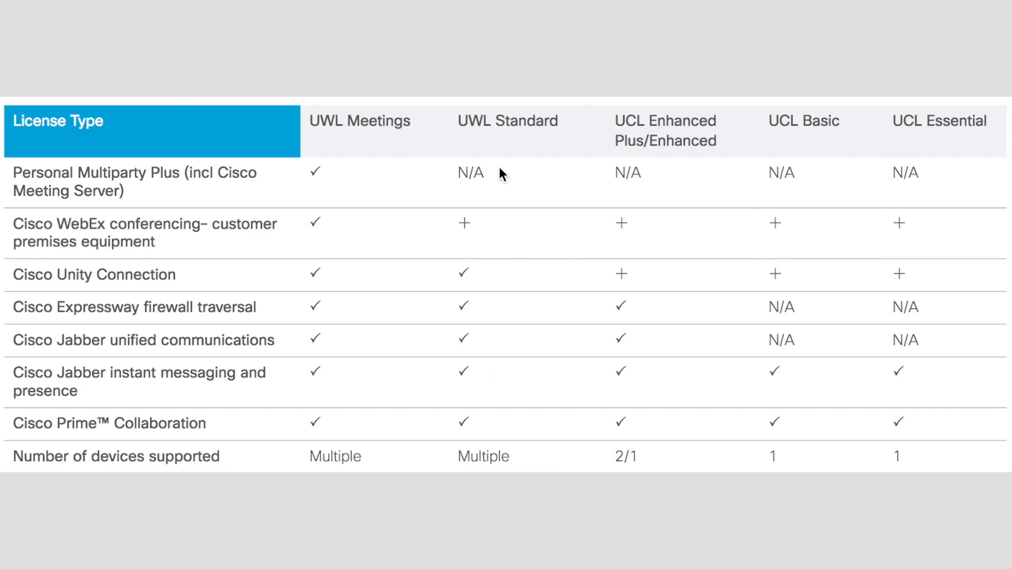
mouse_move(903, 545)
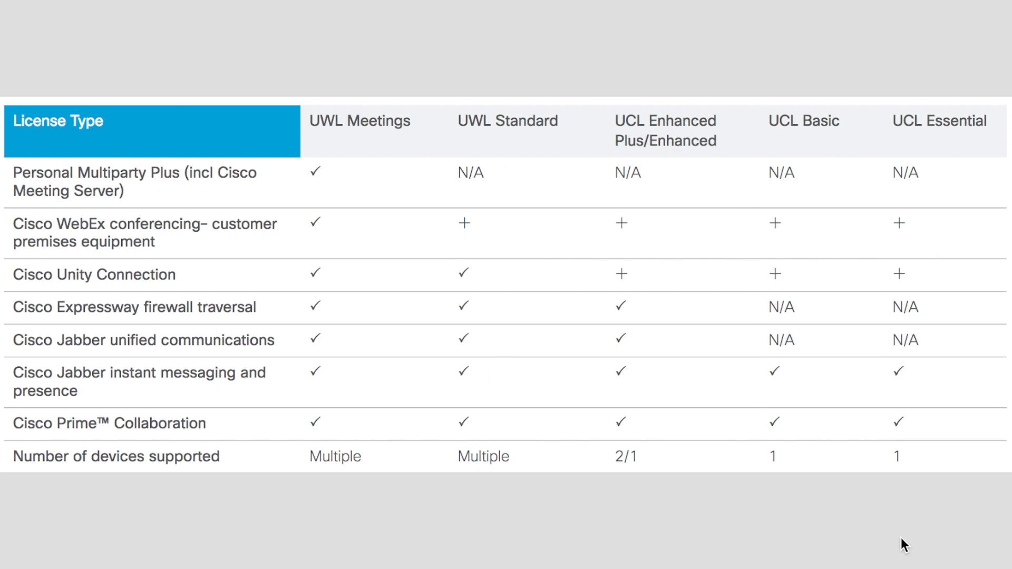
mouse_move(935, 145)
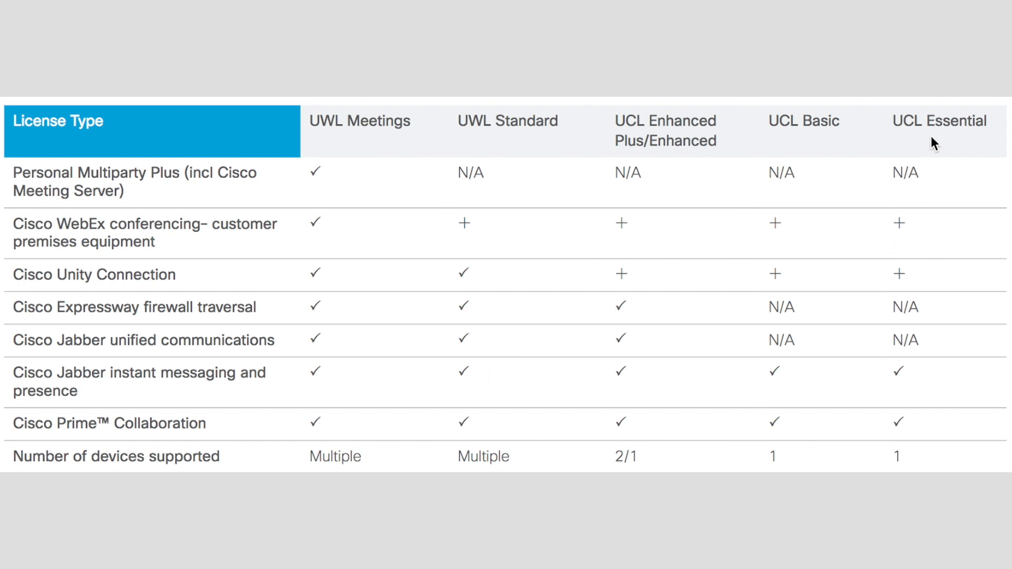
mouse_move(961, 137)
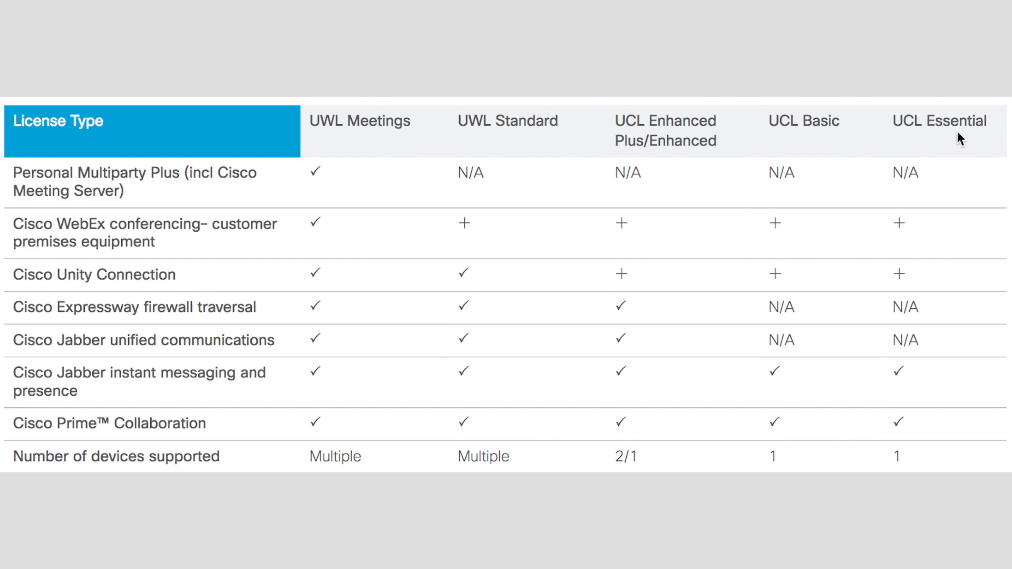
mouse_move(691, 77)
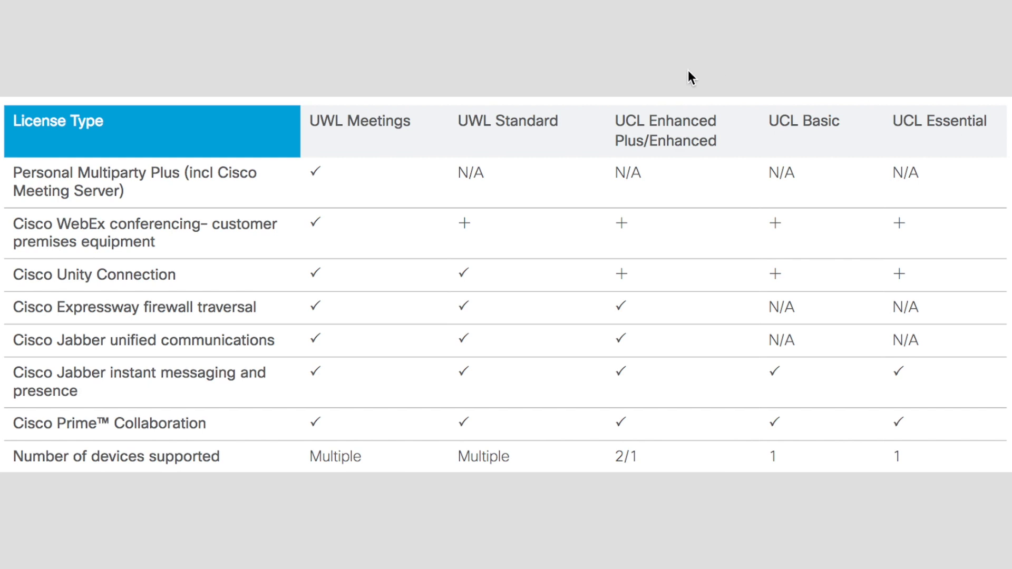
mouse_move(881, 126)
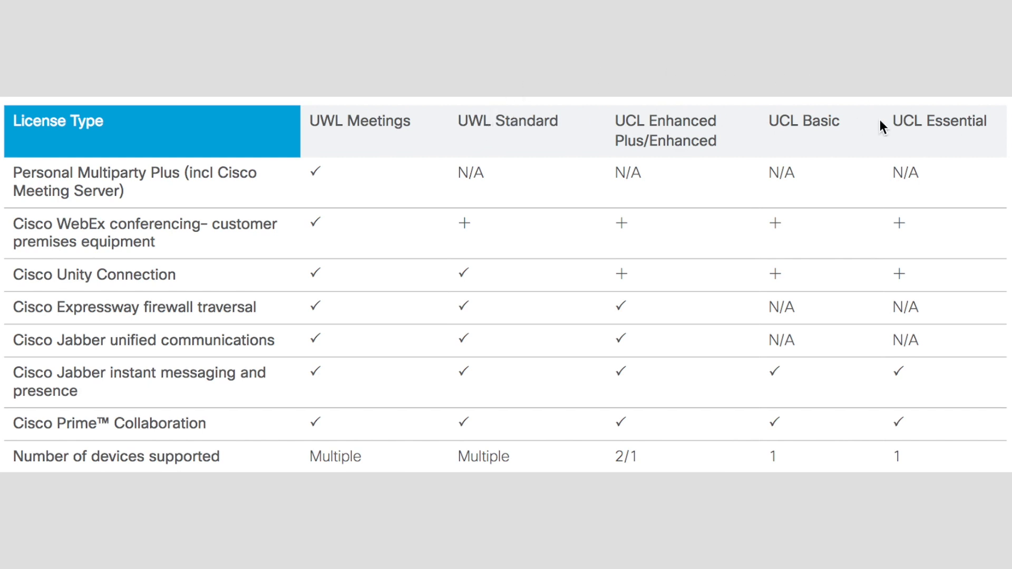
mouse_move(916, 139)
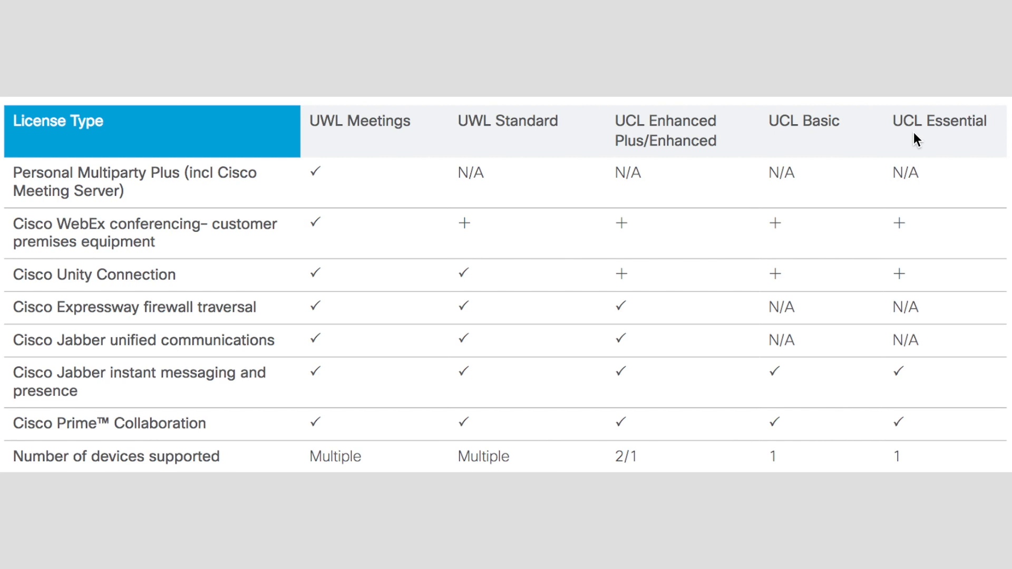
mouse_move(686, 141)
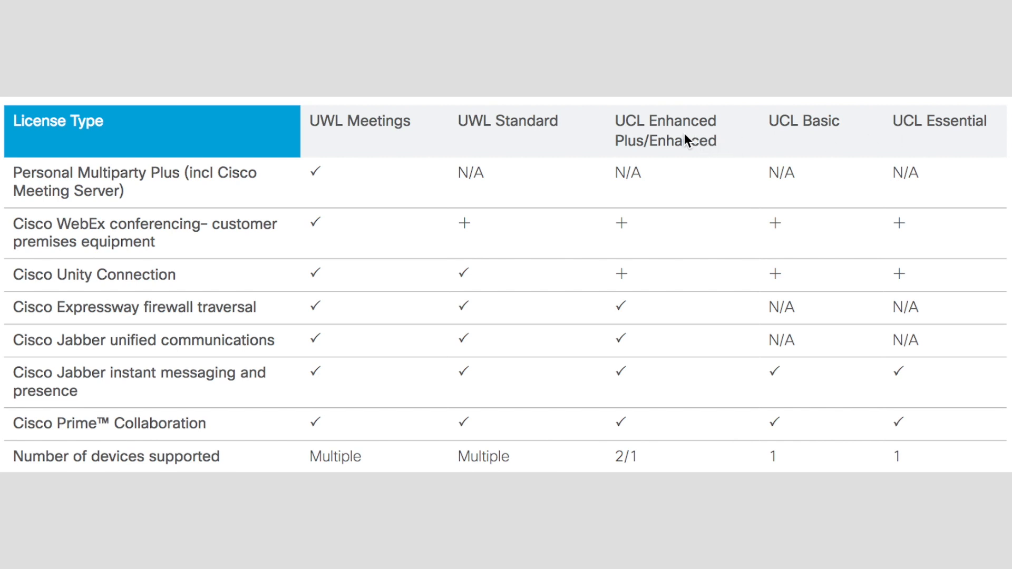
mouse_move(584, 169)
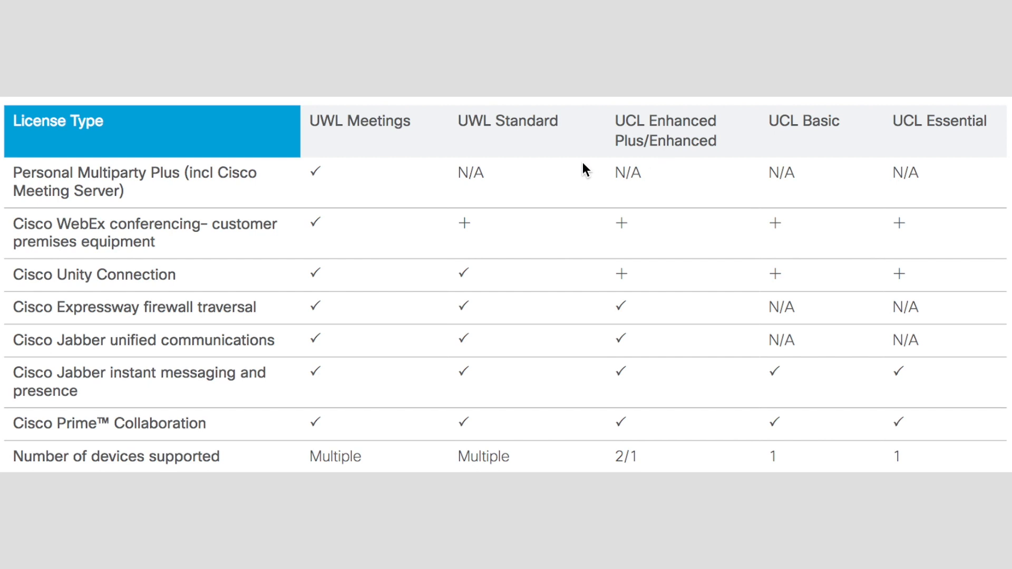
mouse_move(468, 275)
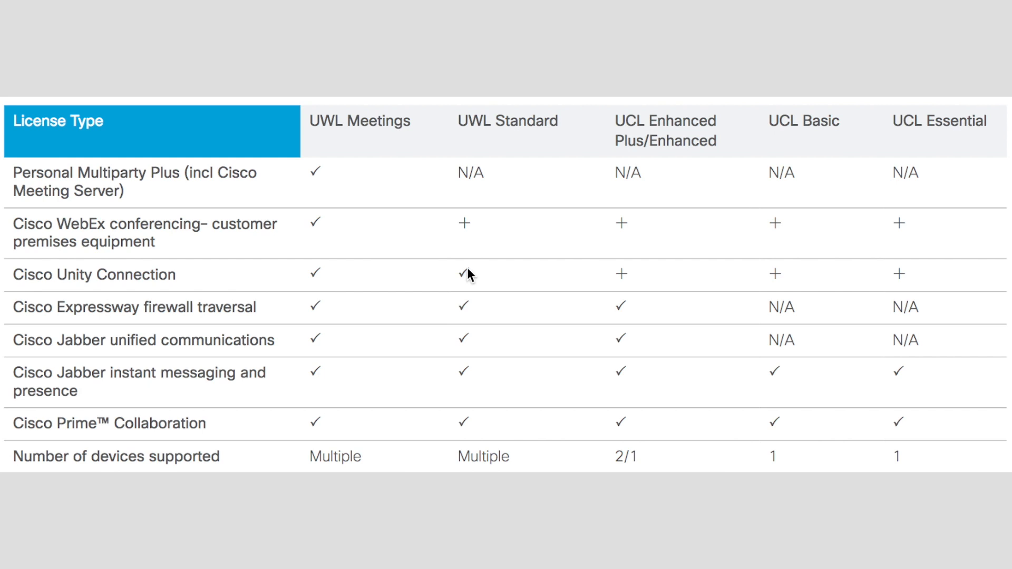
mouse_move(335, 331)
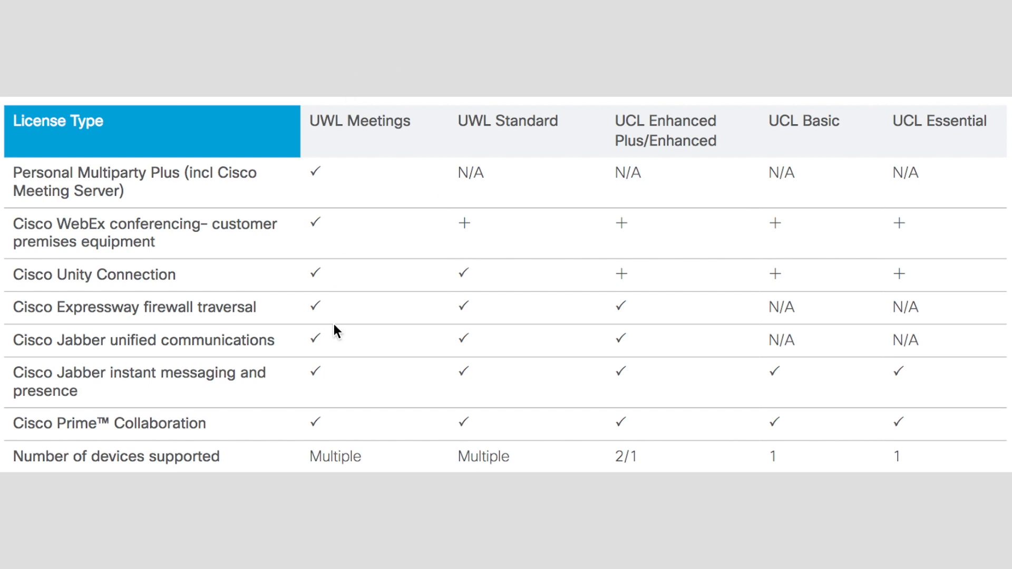
mouse_move(310, 380)
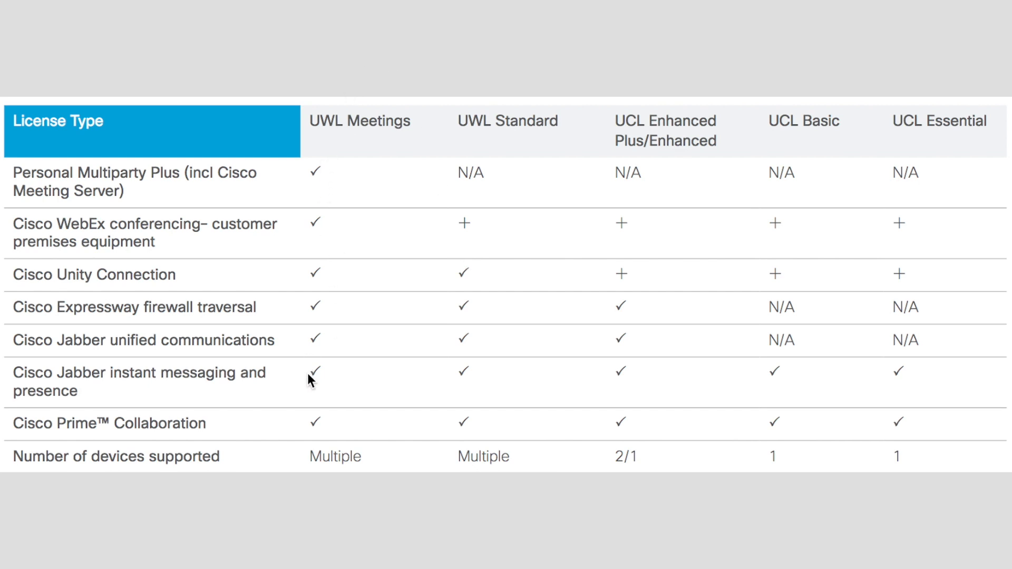
mouse_move(326, 371)
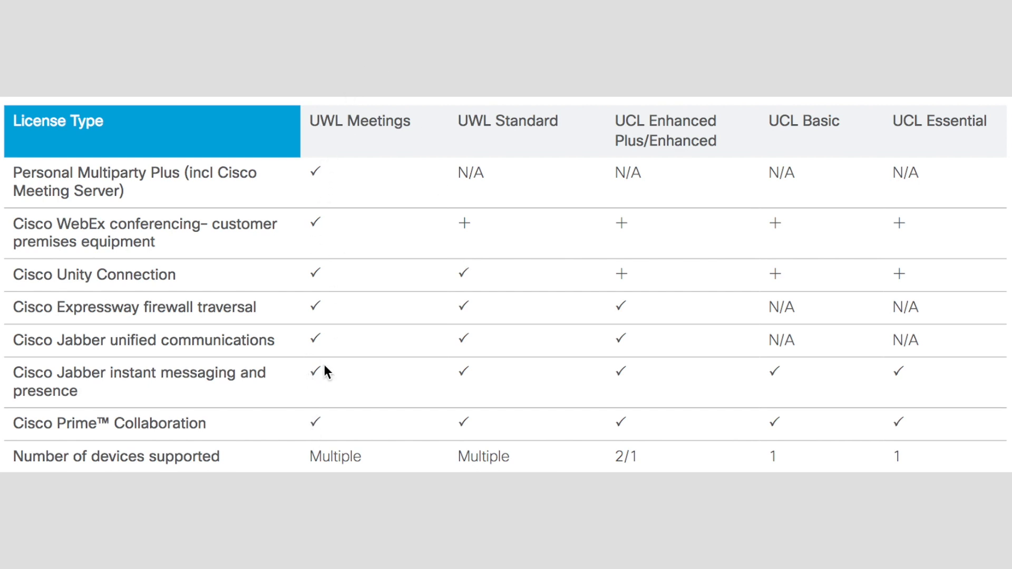
mouse_move(344, 134)
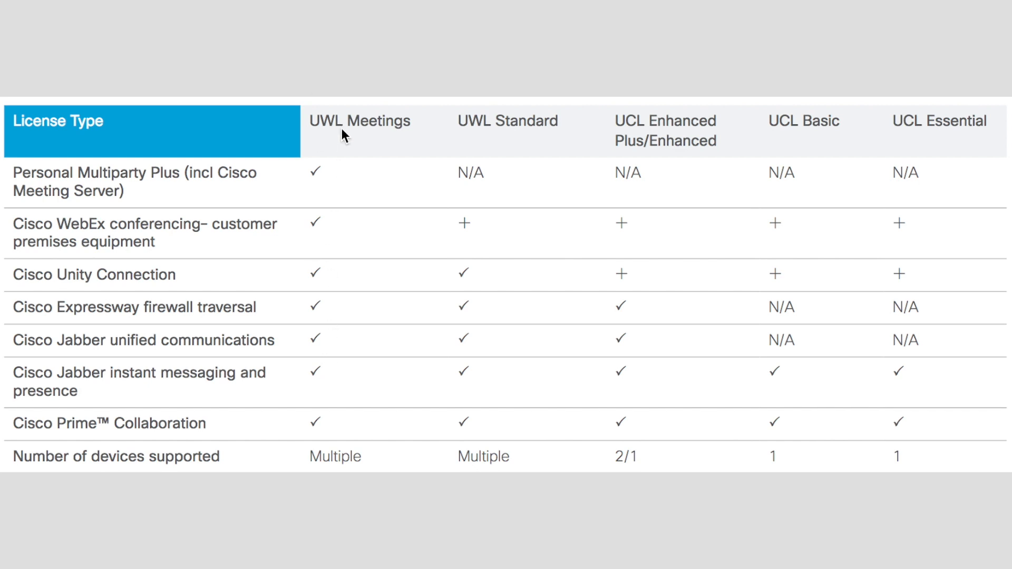
mouse_move(323, 194)
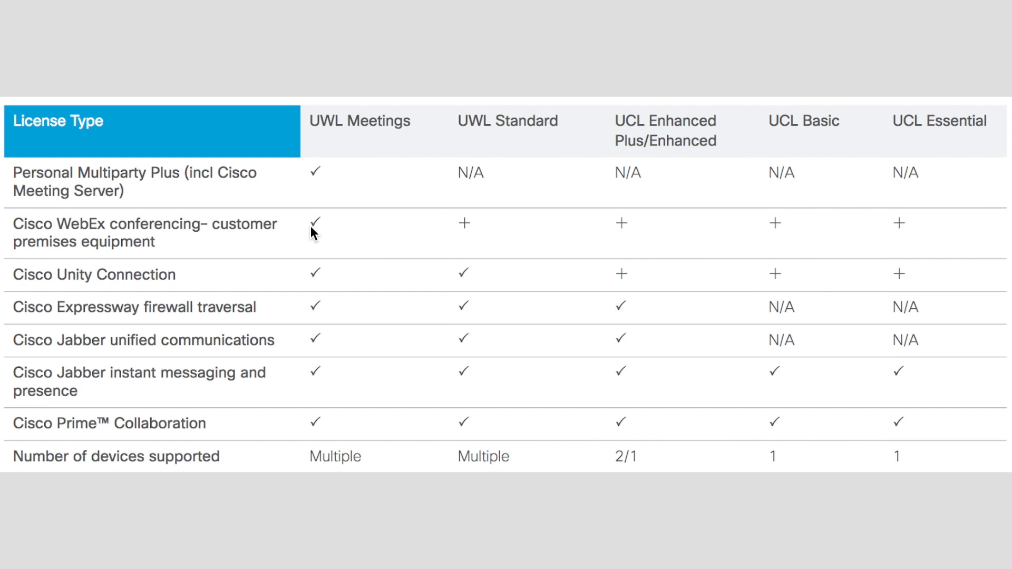
mouse_move(314, 181)
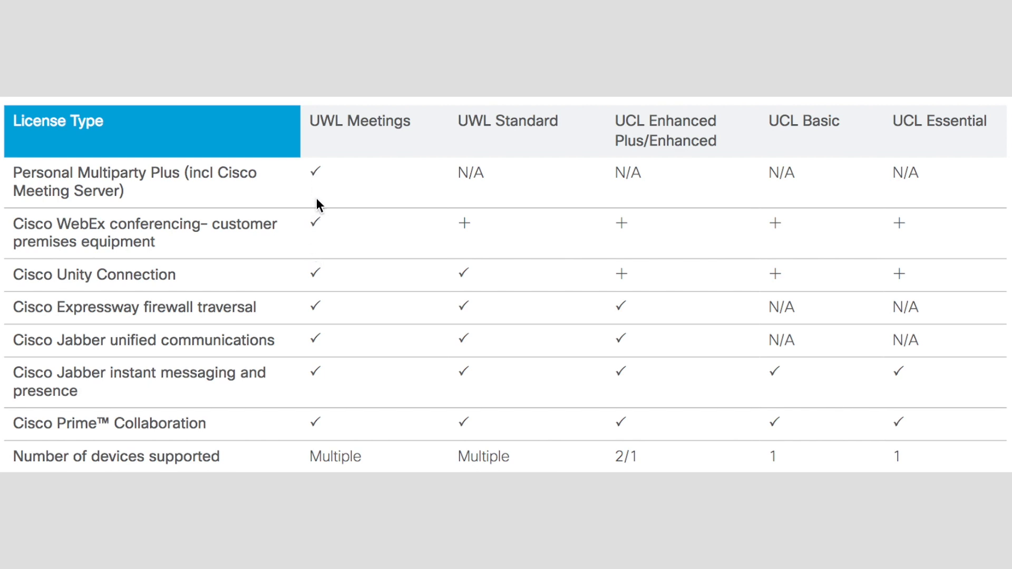
mouse_move(315, 115)
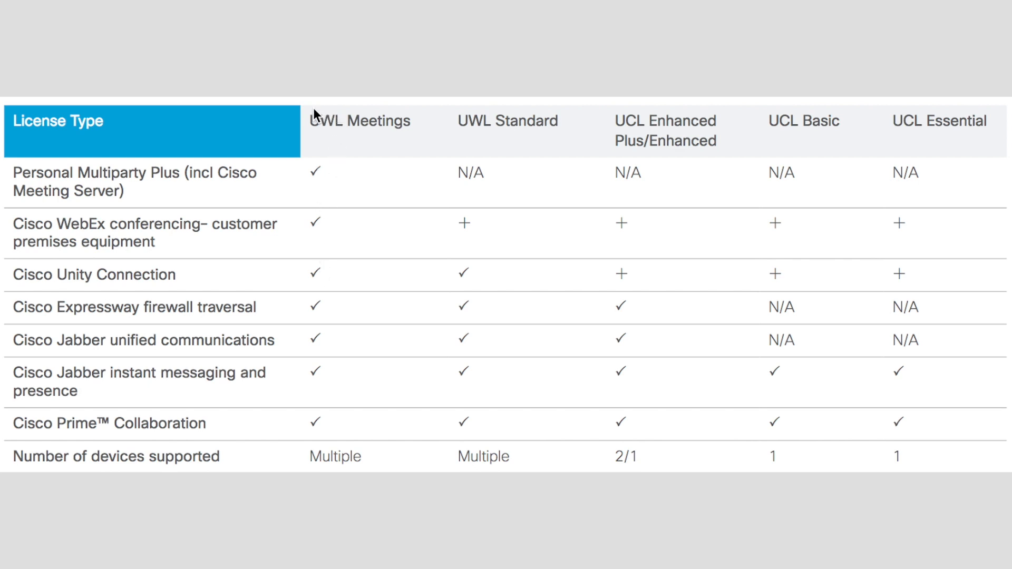
mouse_move(314, 120)
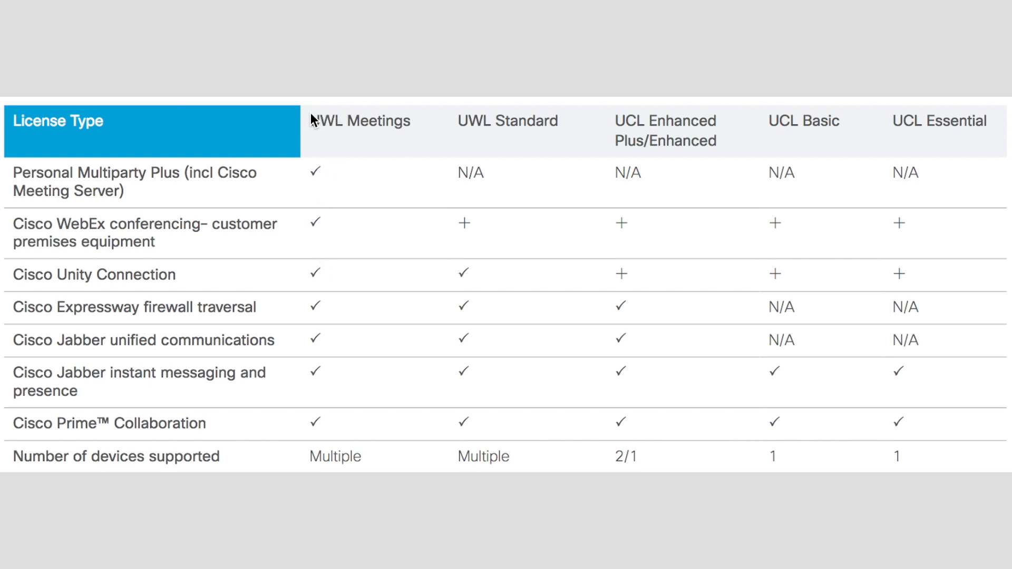
mouse_move(329, 221)
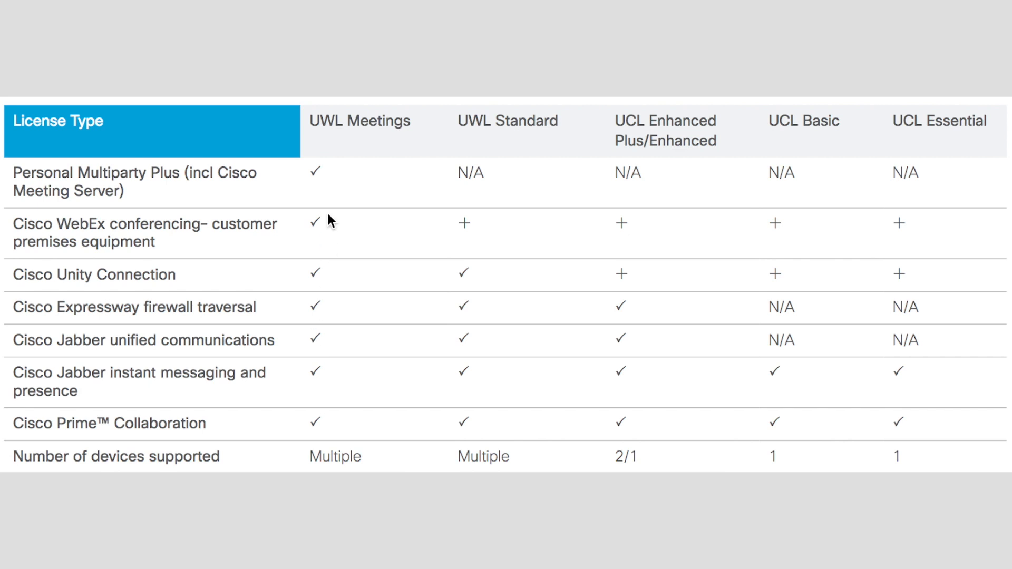
mouse_move(335, 177)
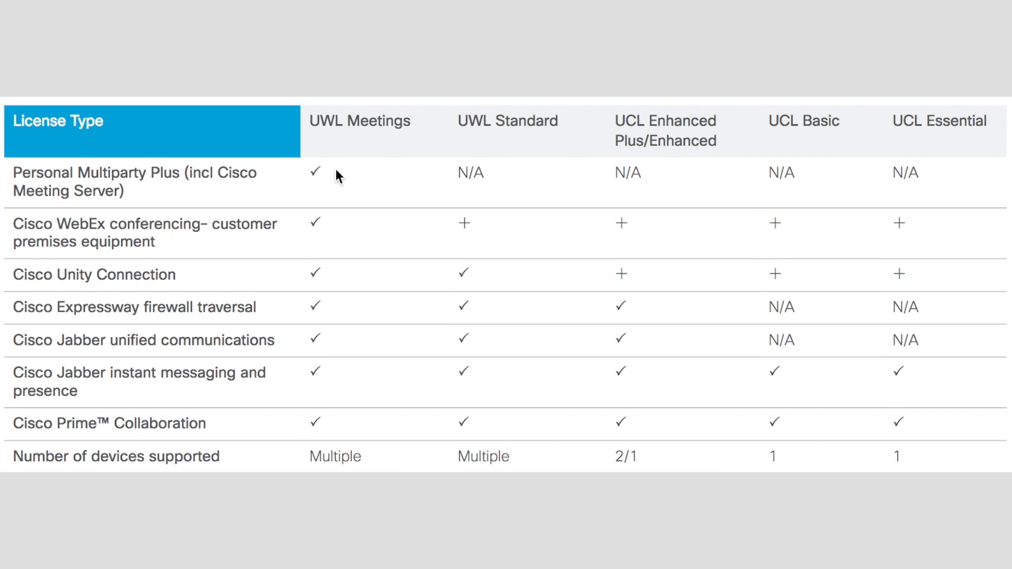
mouse_move(342, 369)
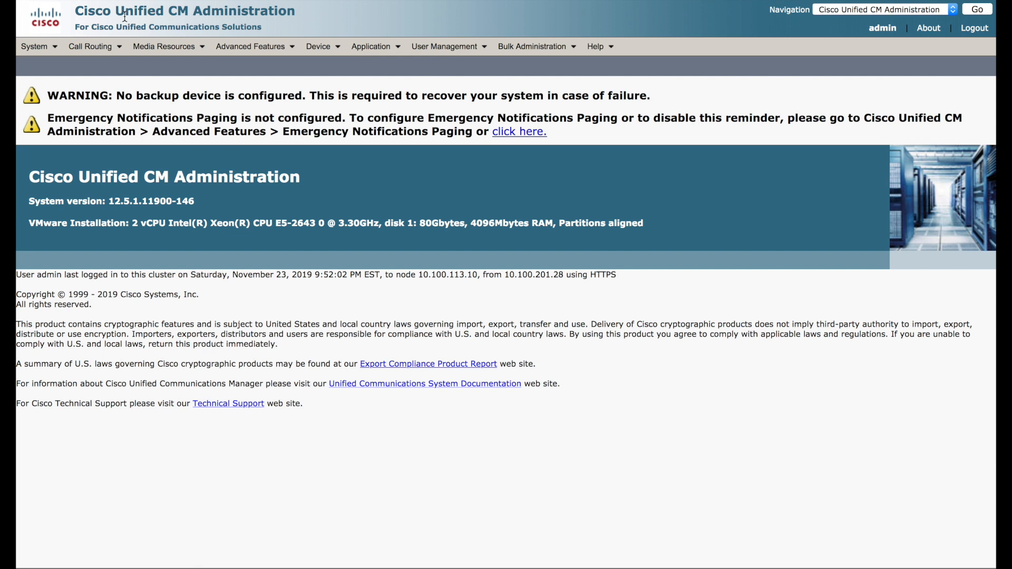
mouse_move(219, 162)
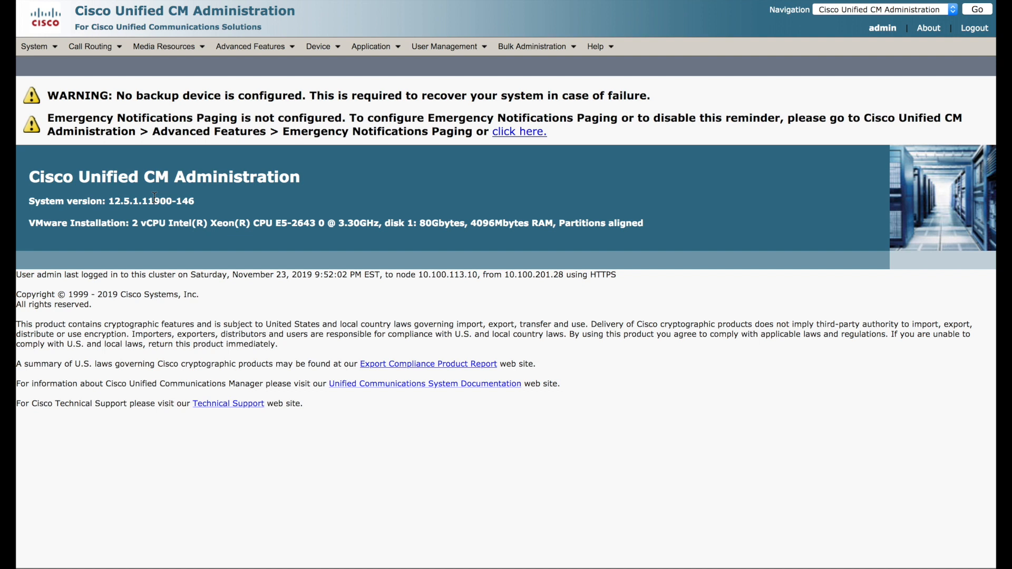
mouse_move(61, 161)
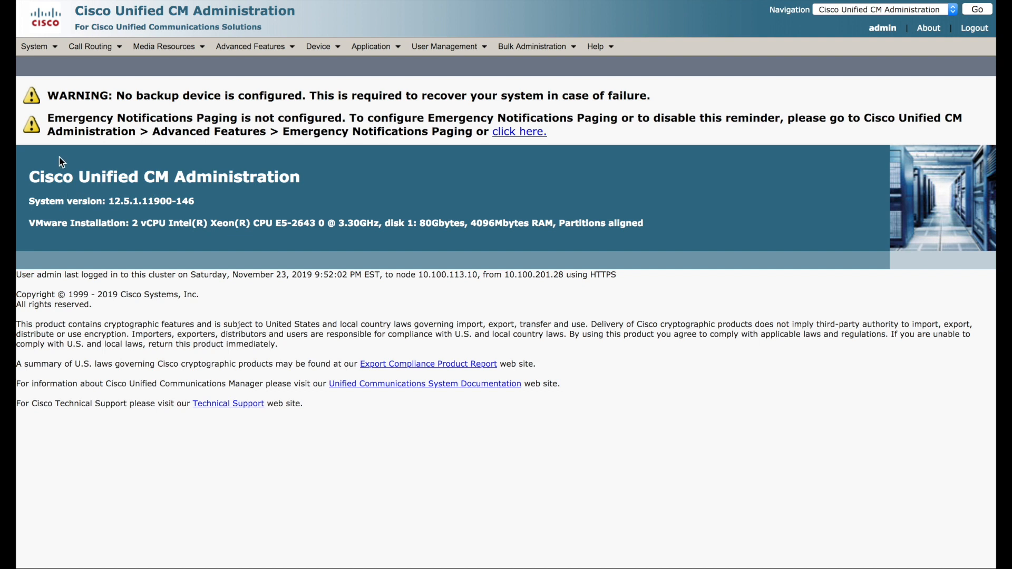
click(34, 45)
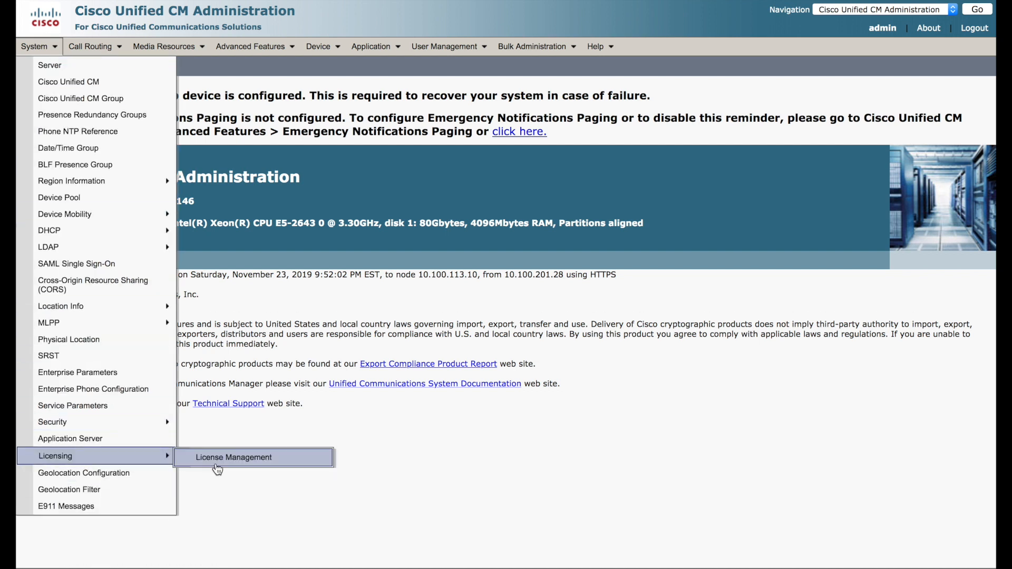
click(234, 457)
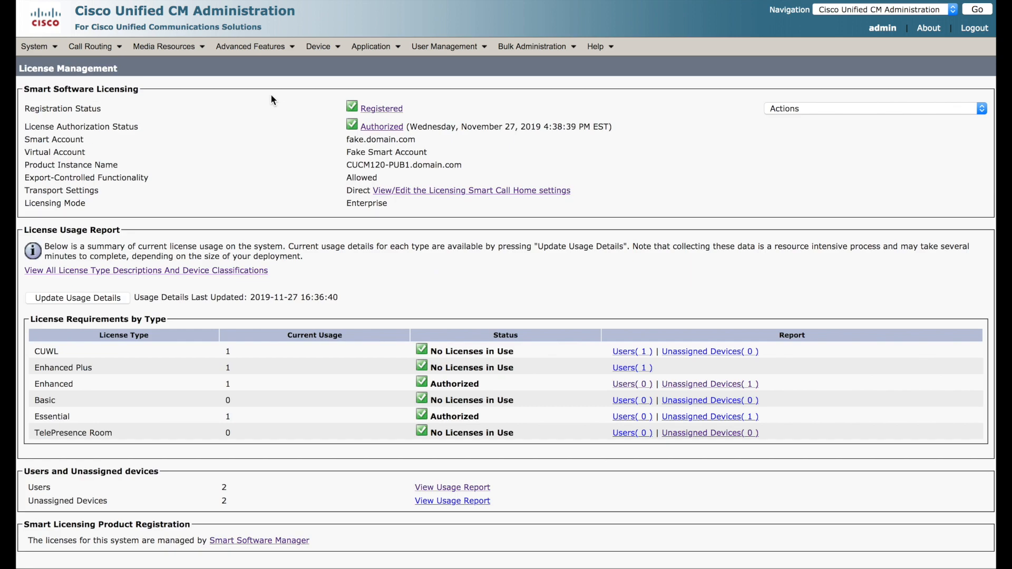
mouse_move(312, 116)
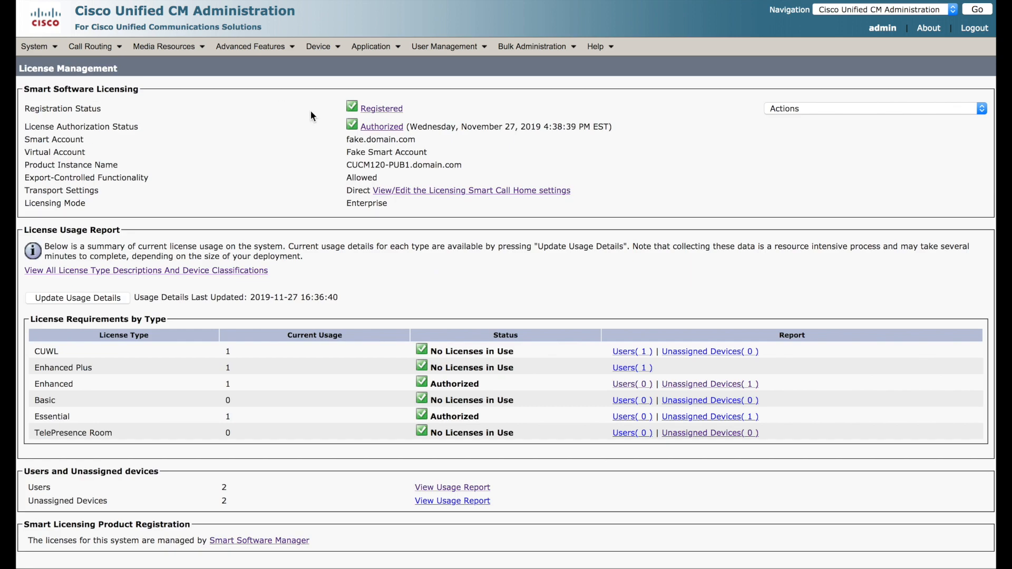
mouse_move(272, 124)
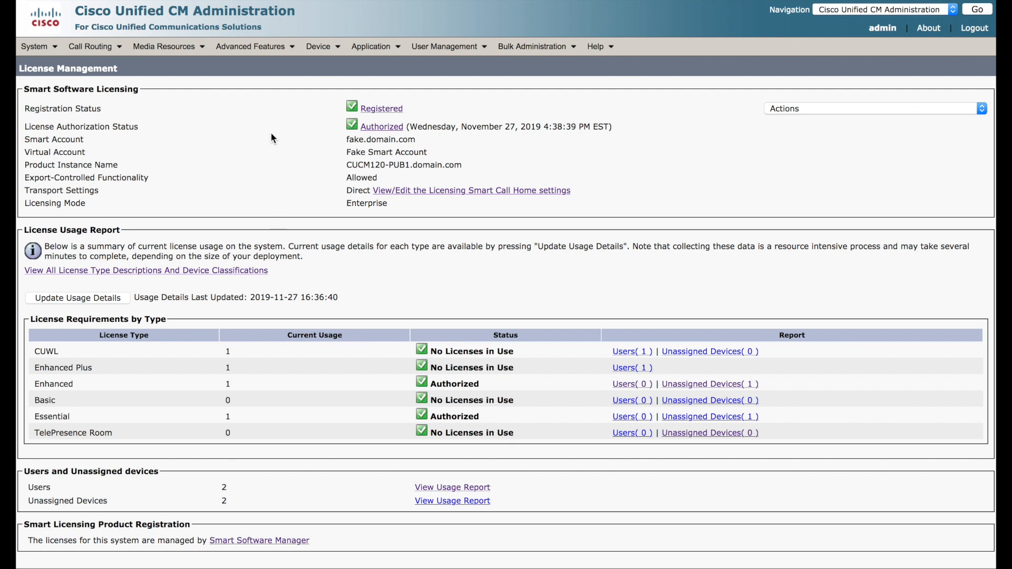
mouse_move(276, 201)
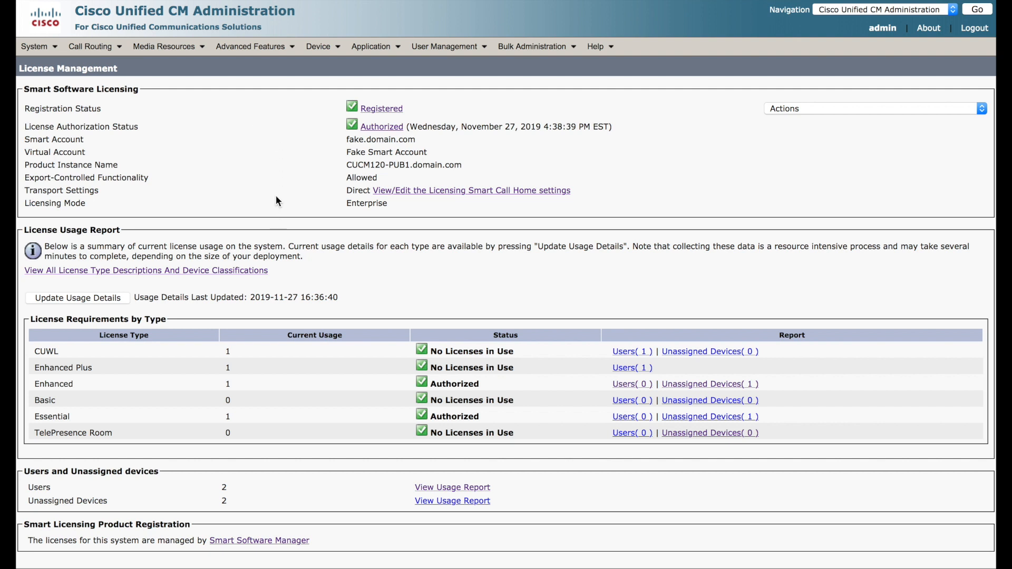
mouse_move(107, 260)
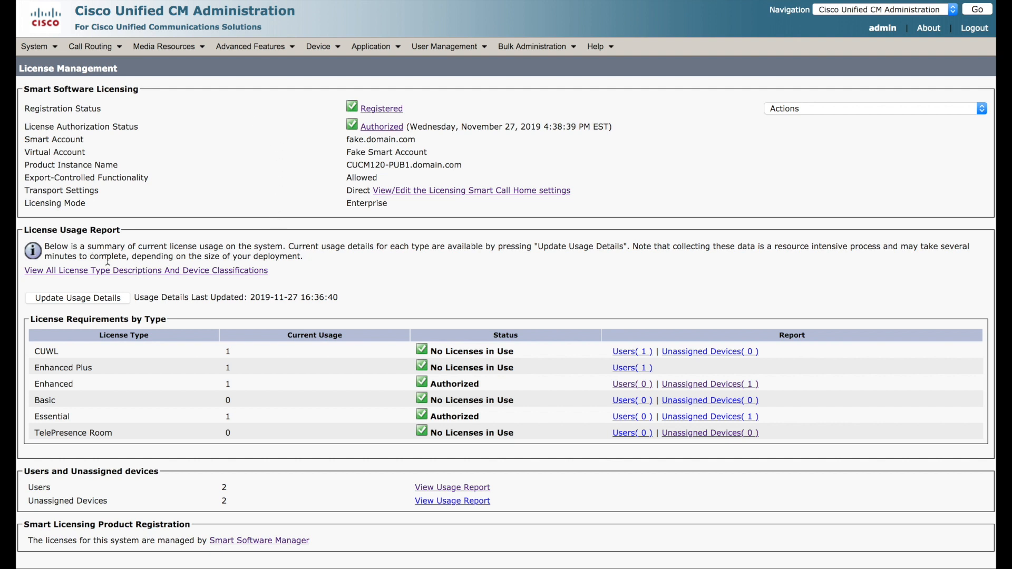
mouse_move(101, 311)
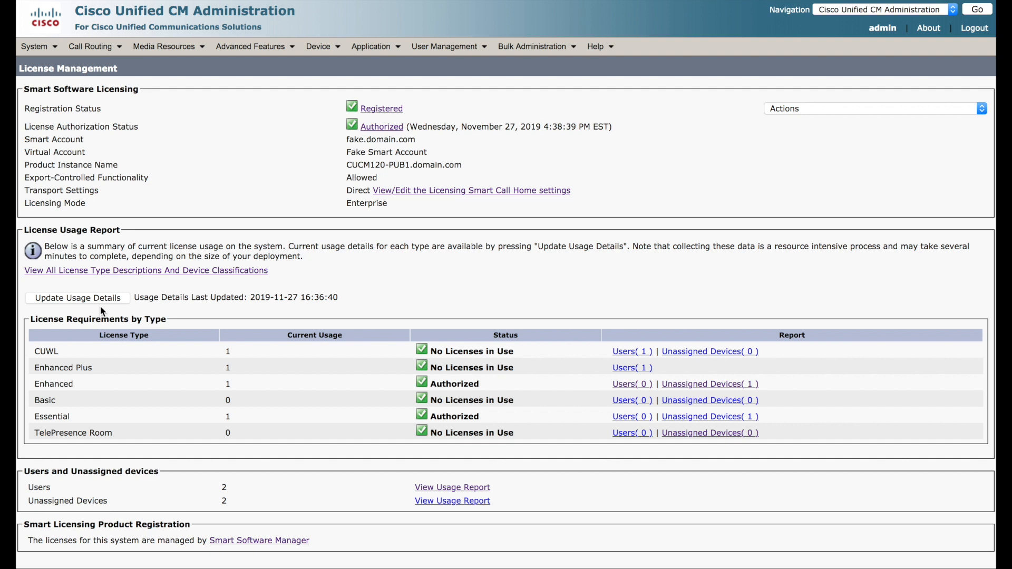
mouse_move(97, 306)
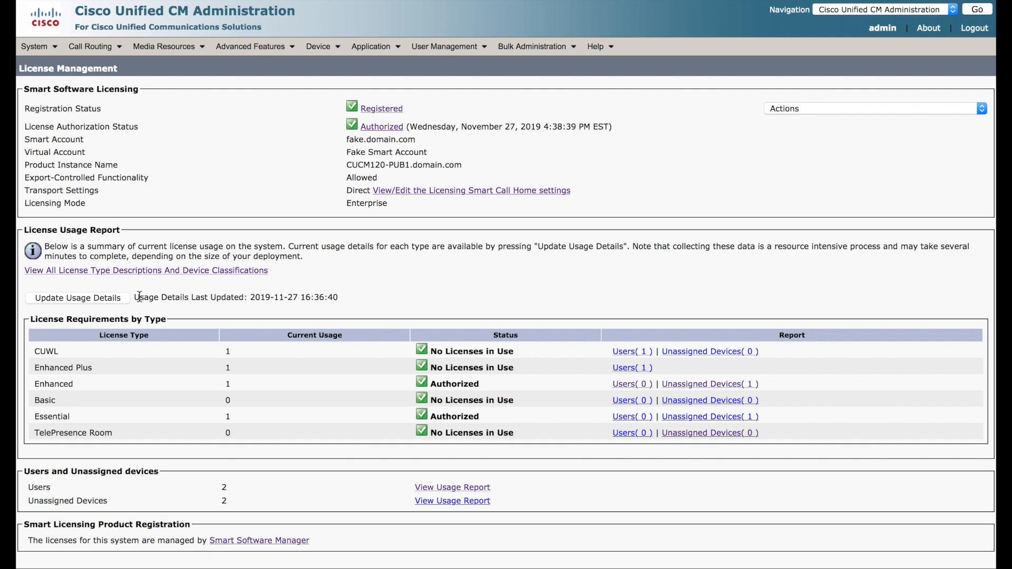
mouse_move(334, 299)
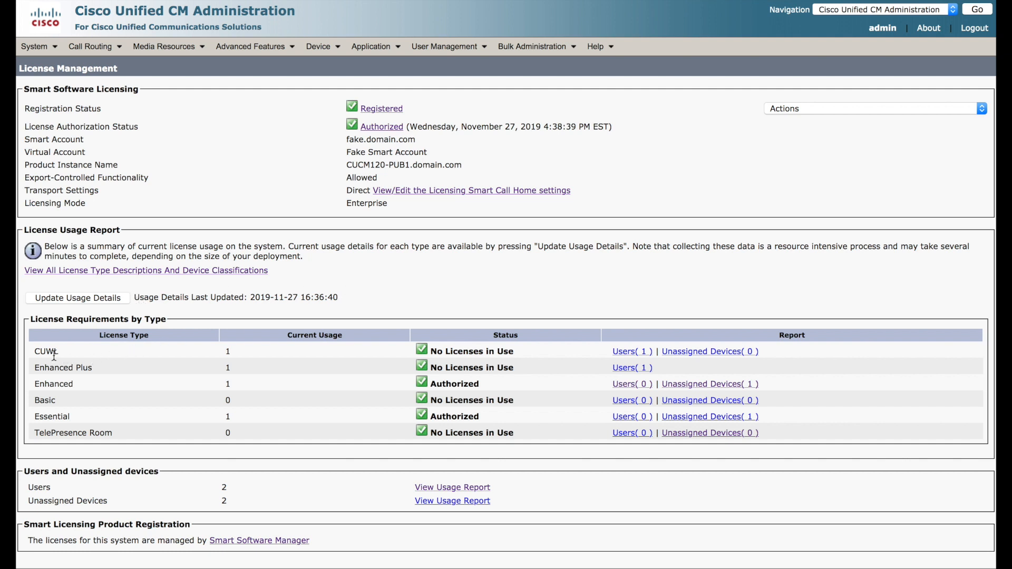
mouse_move(42, 360)
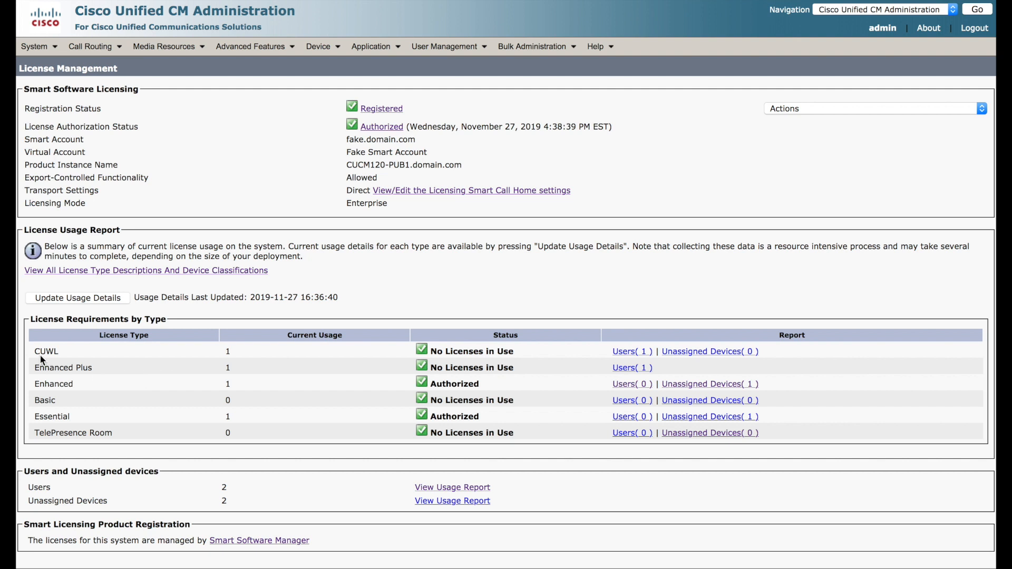
mouse_move(36, 352)
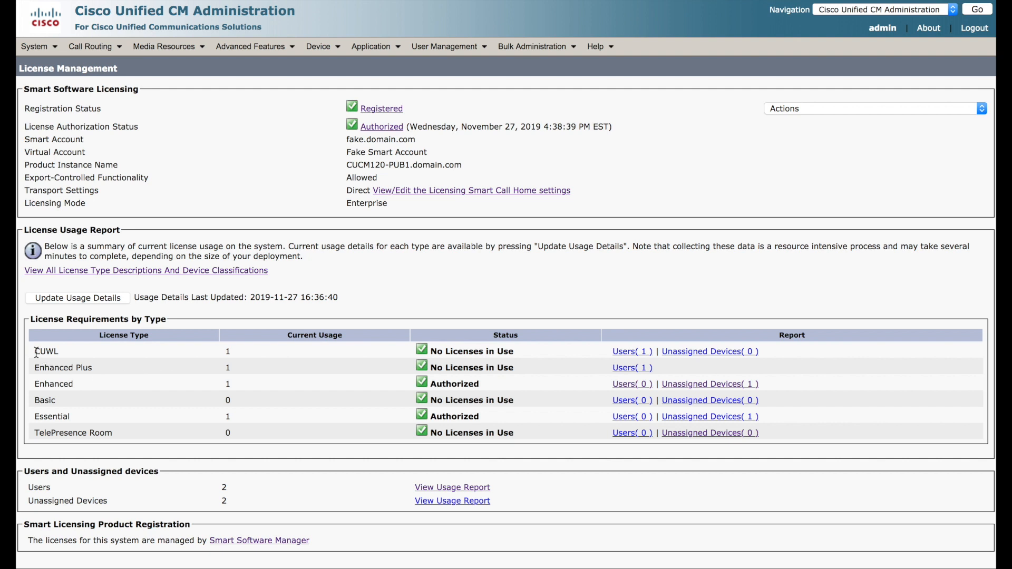
mouse_move(46, 399)
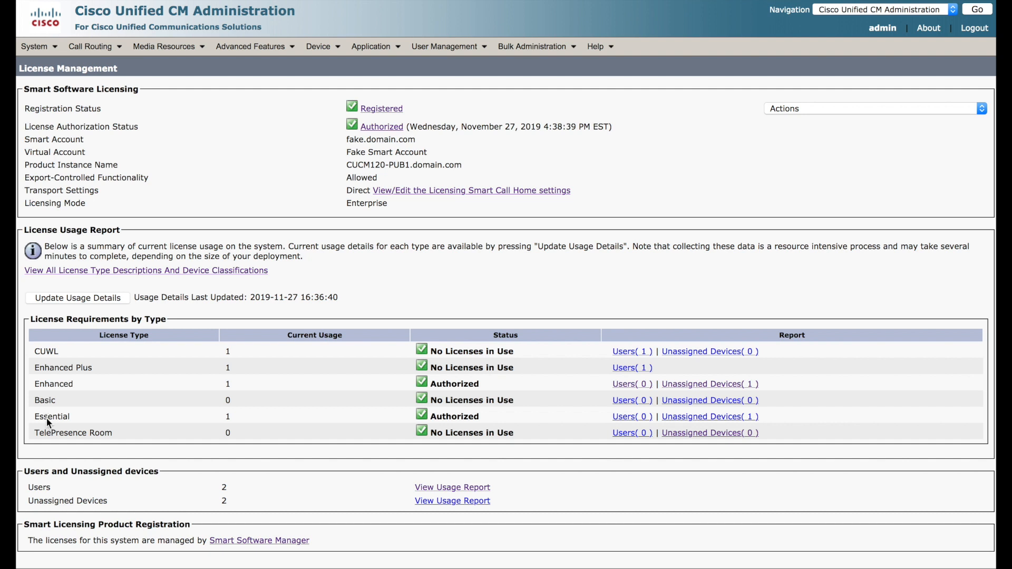
mouse_move(208, 369)
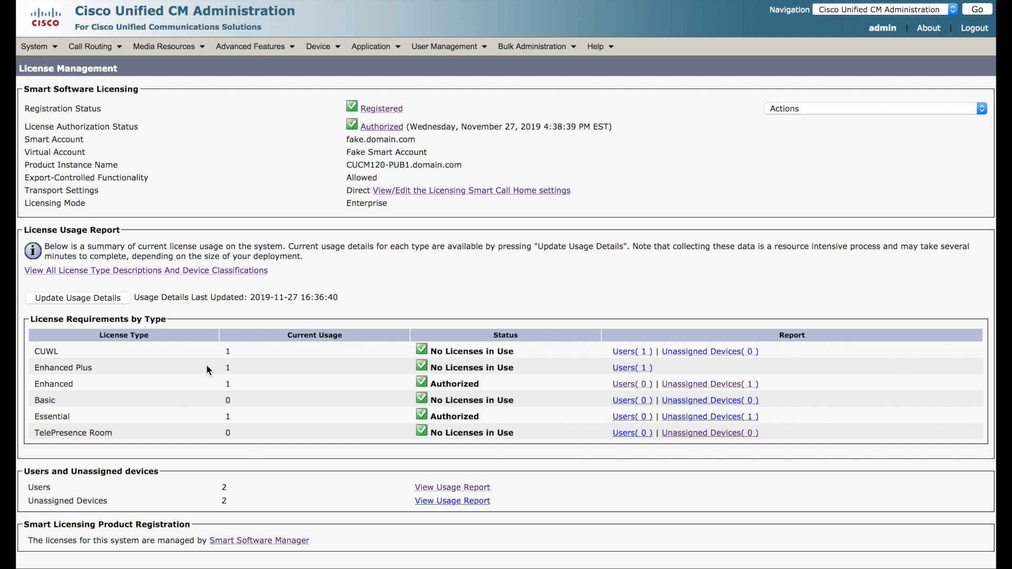
mouse_move(74, 488)
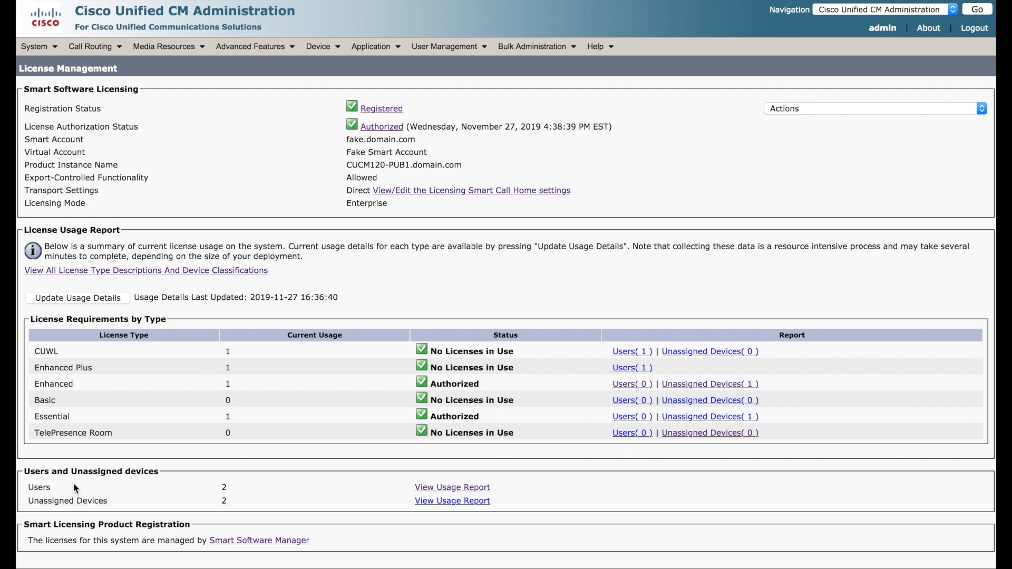
mouse_move(30, 487)
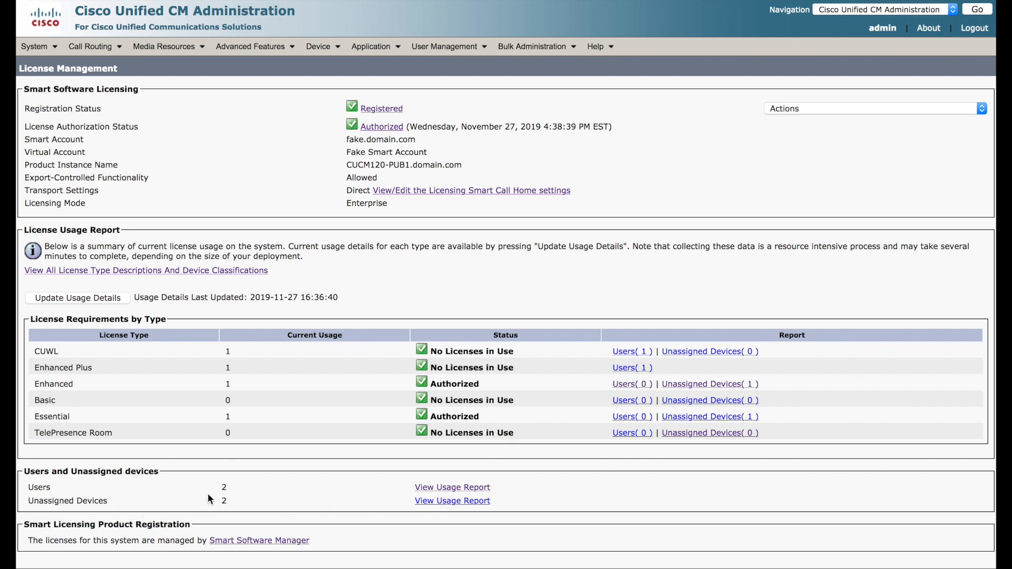
mouse_move(448, 493)
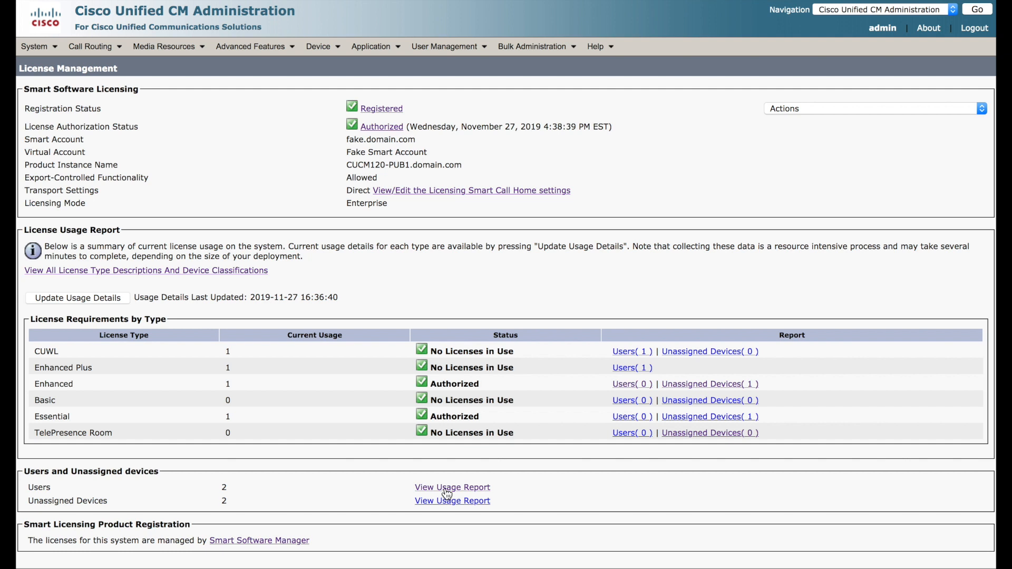
click(452, 487)
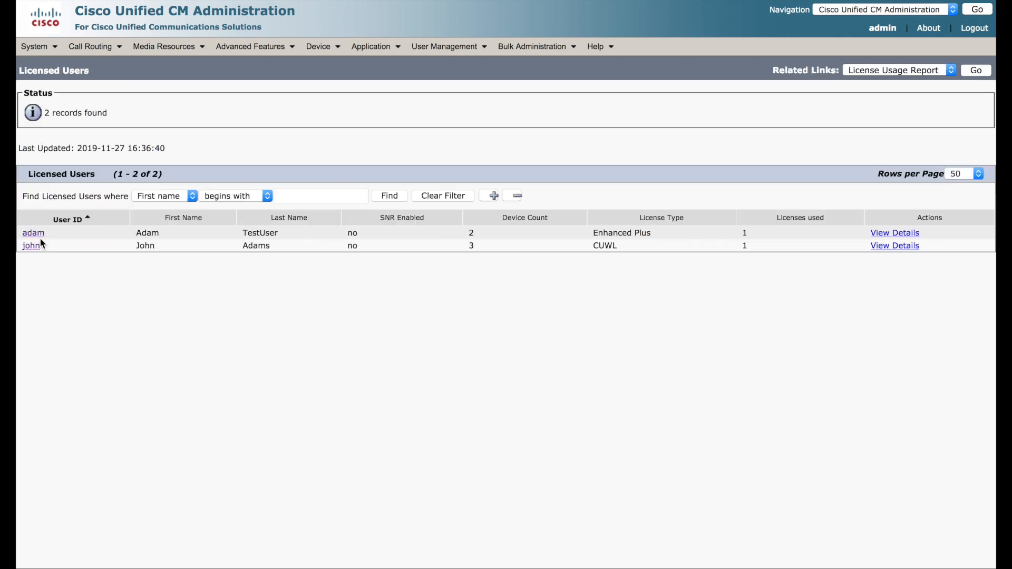
mouse_move(162, 257)
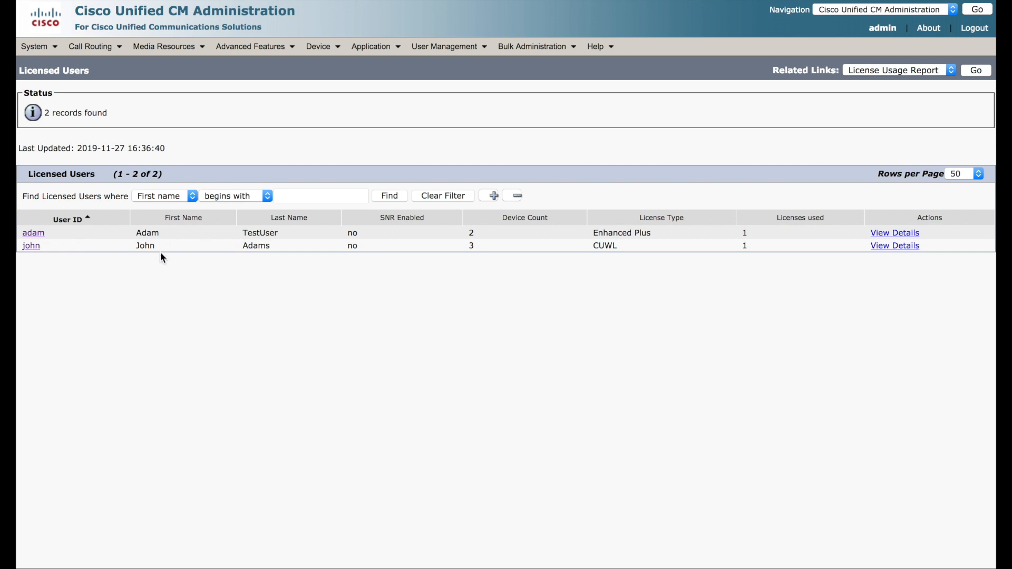
mouse_move(597, 240)
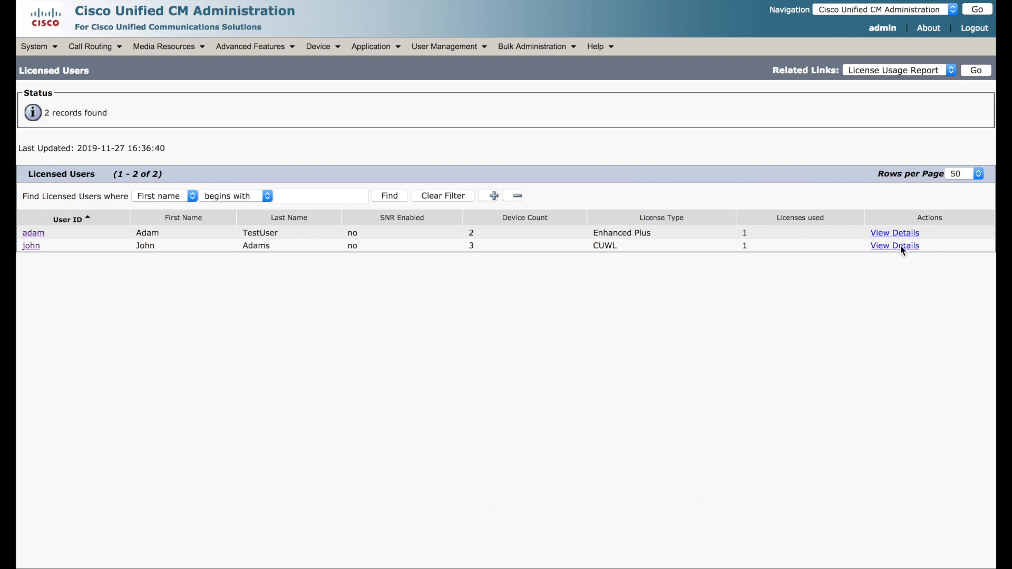
click(893, 245)
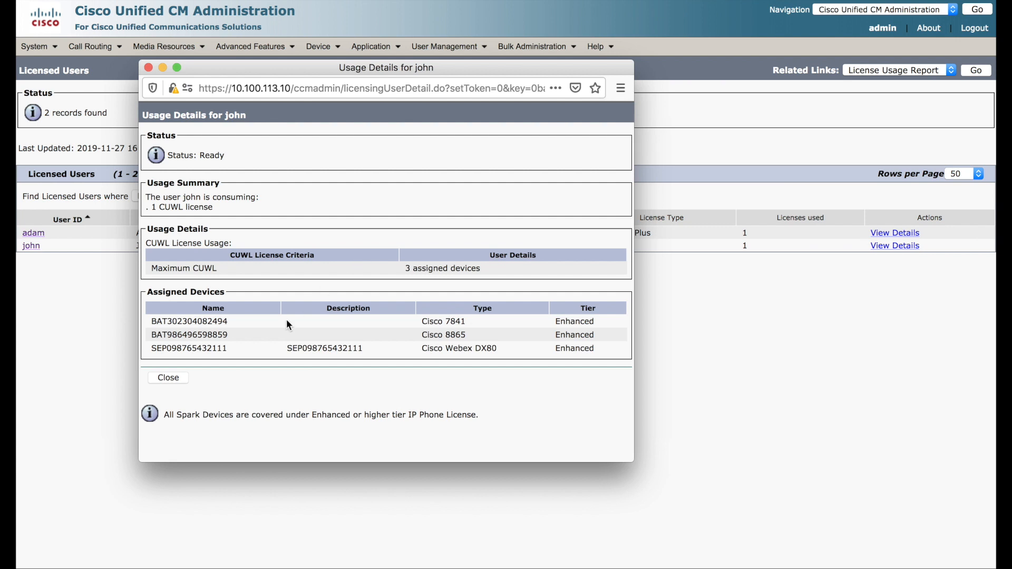
mouse_move(450, 334)
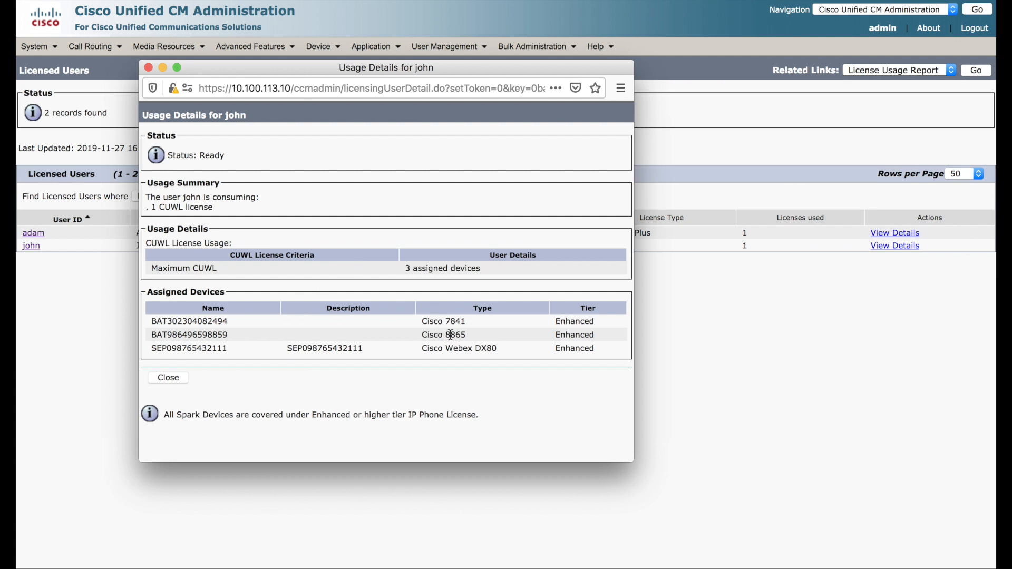
mouse_move(486, 349)
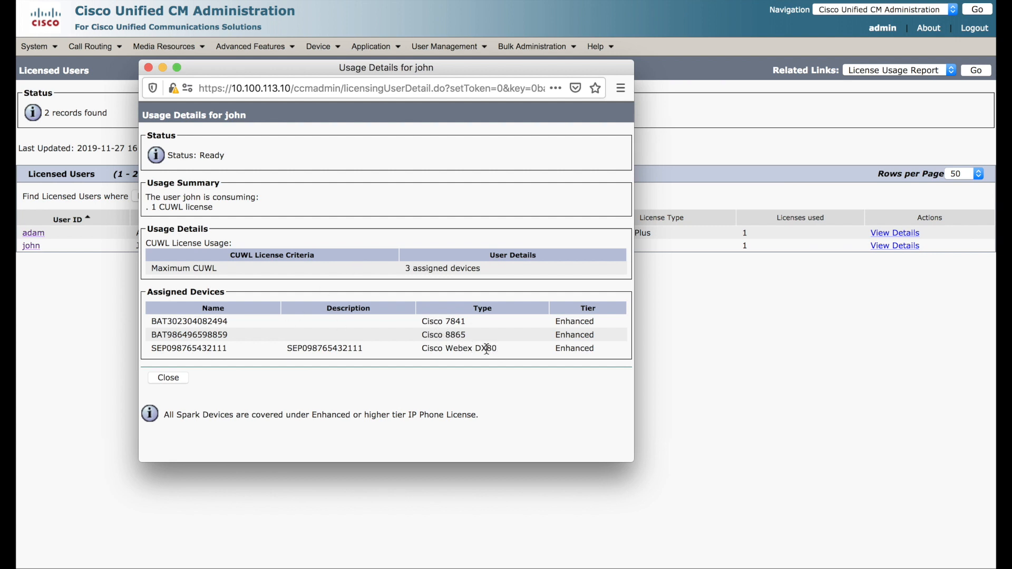
click(168, 377)
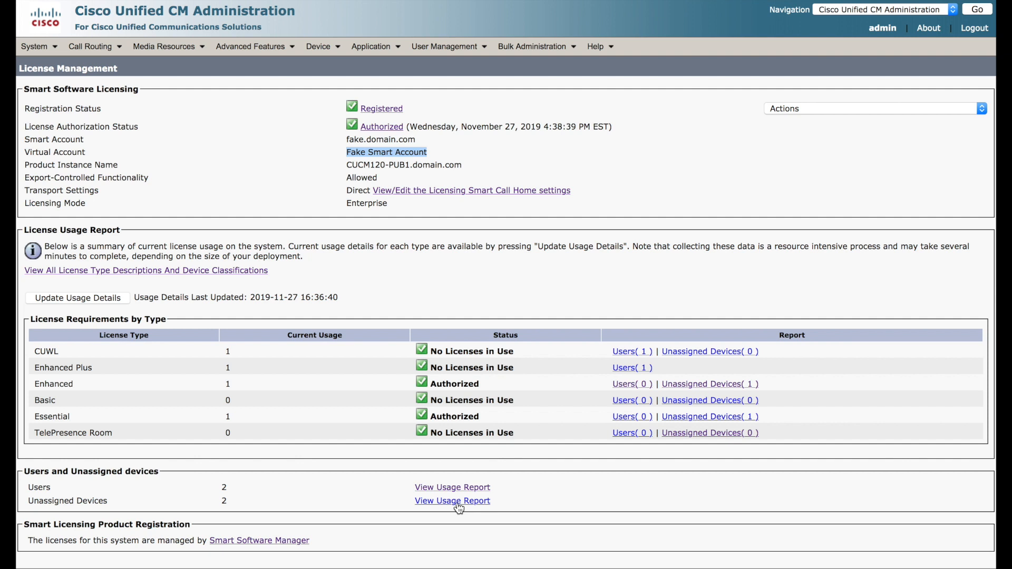
View the Licensed Unassigned Devices report and highlight the 8811's Enhanced license type.
click(452, 501)
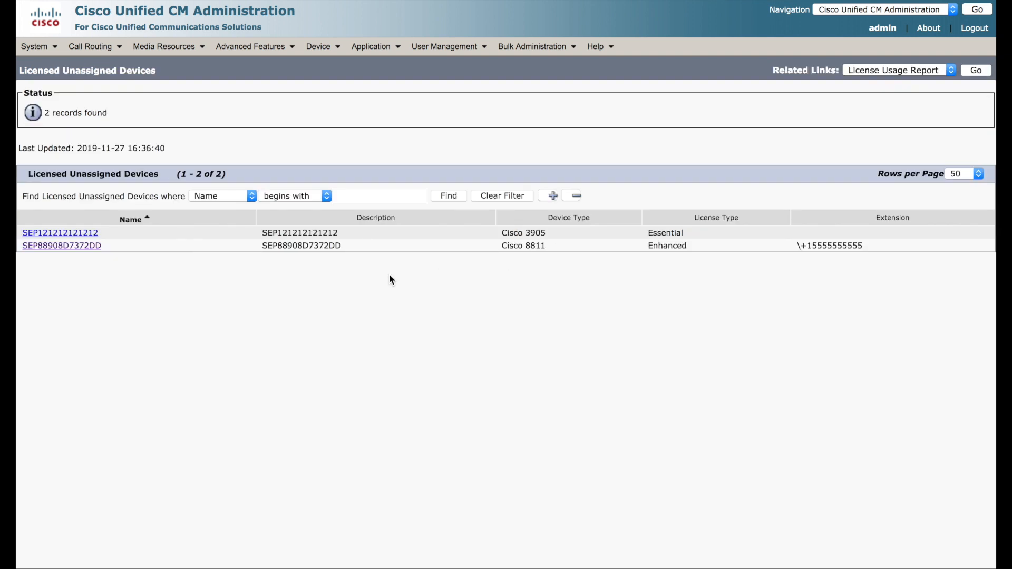
mouse_move(587, 266)
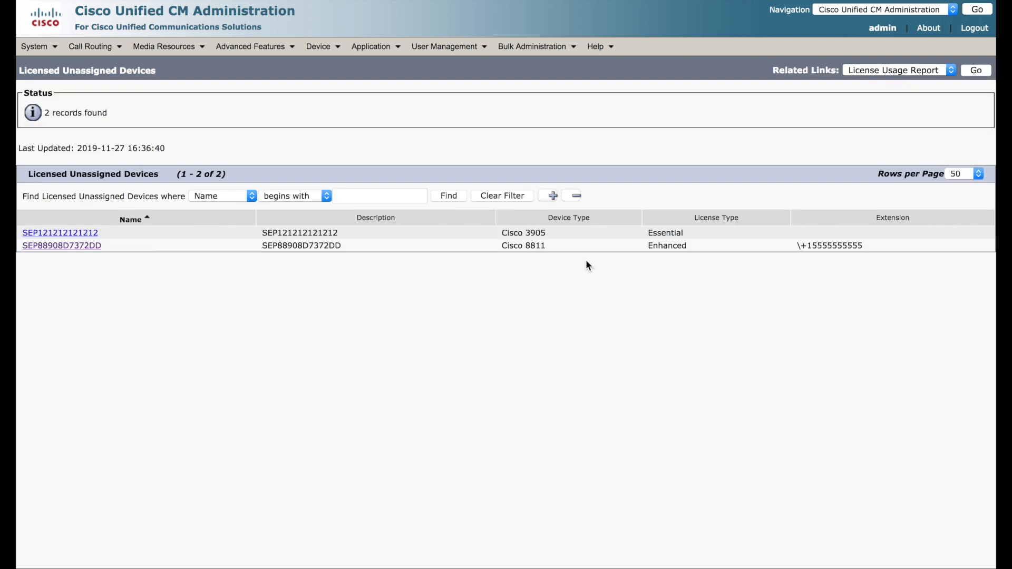
double_click(523, 245)
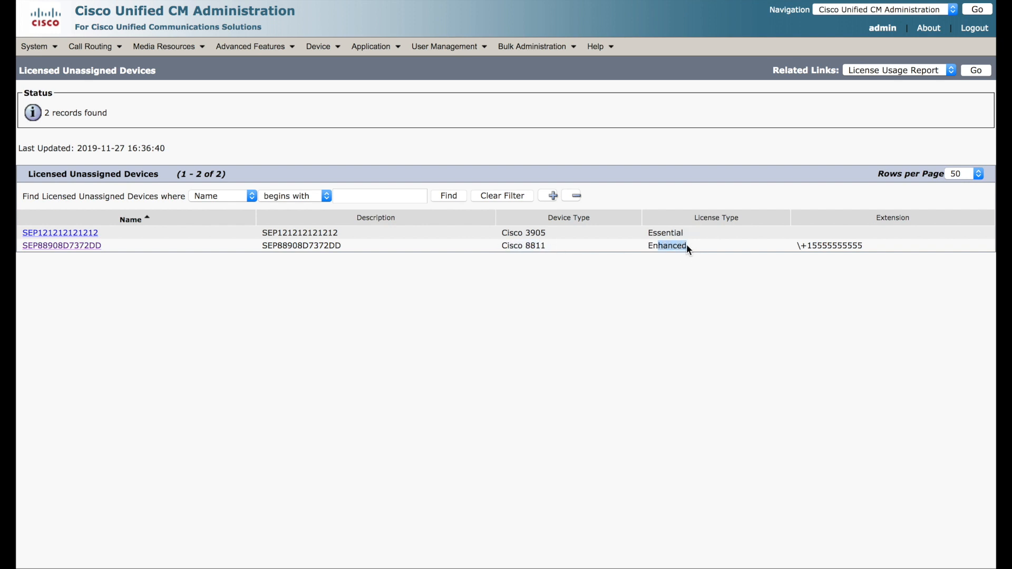
mouse_move(510, 223)
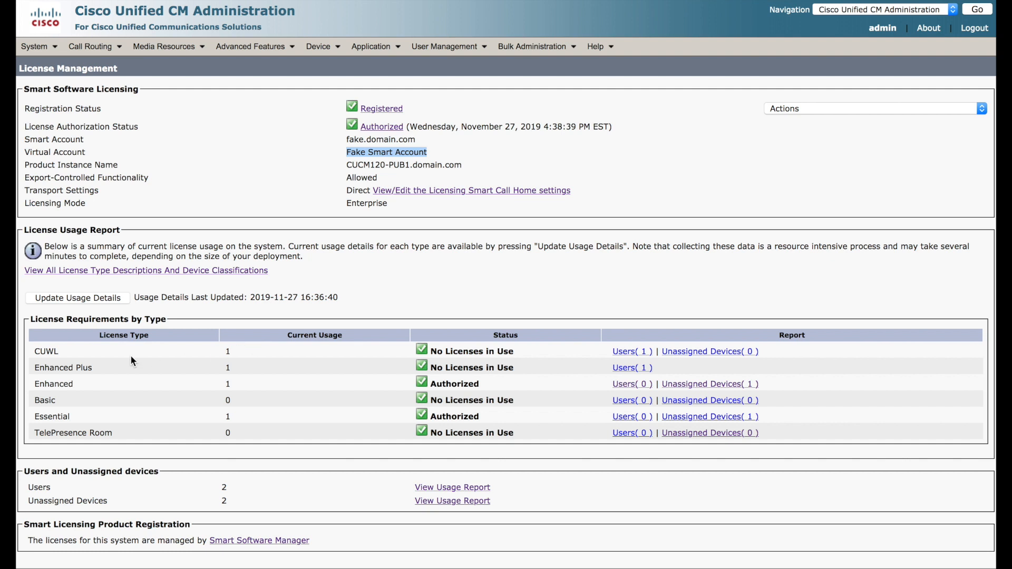
mouse_move(147, 354)
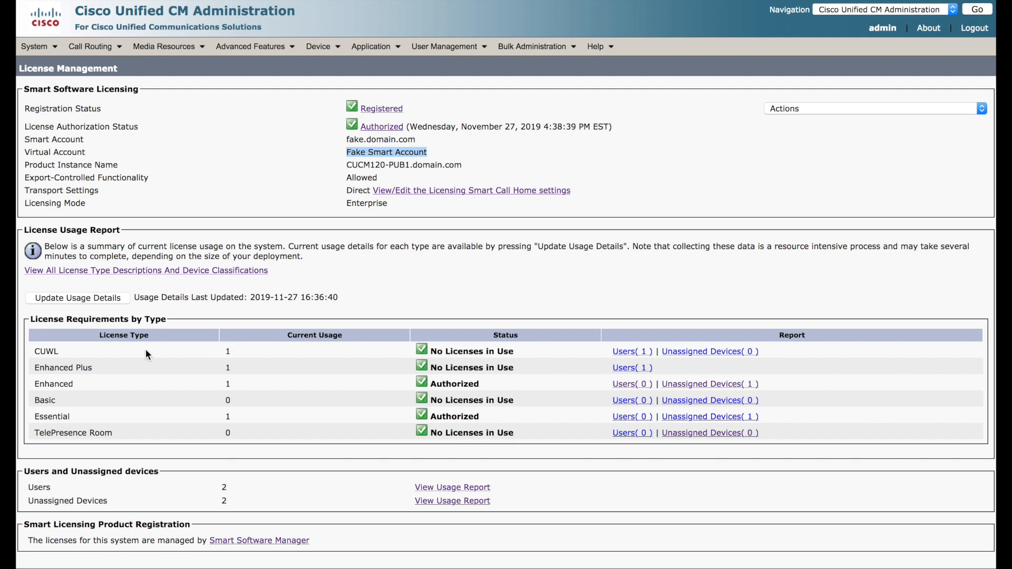
mouse_move(231, 396)
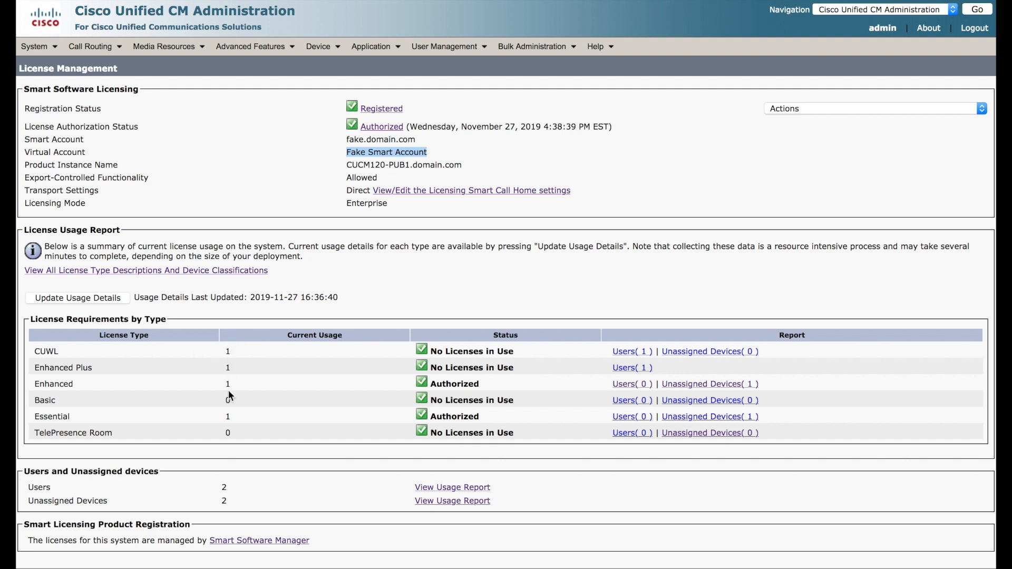
mouse_move(551, 446)
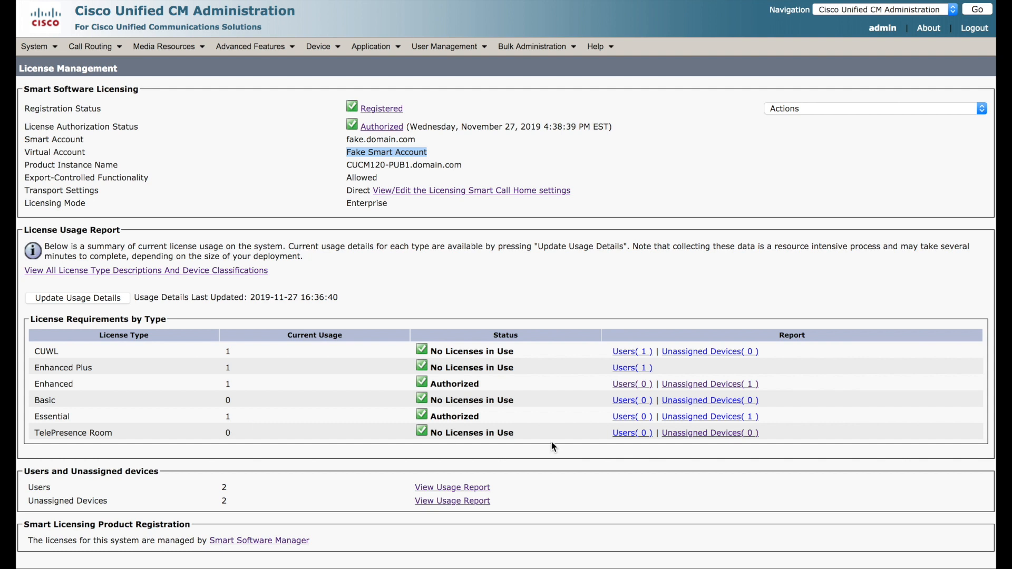
mouse_move(551, 441)
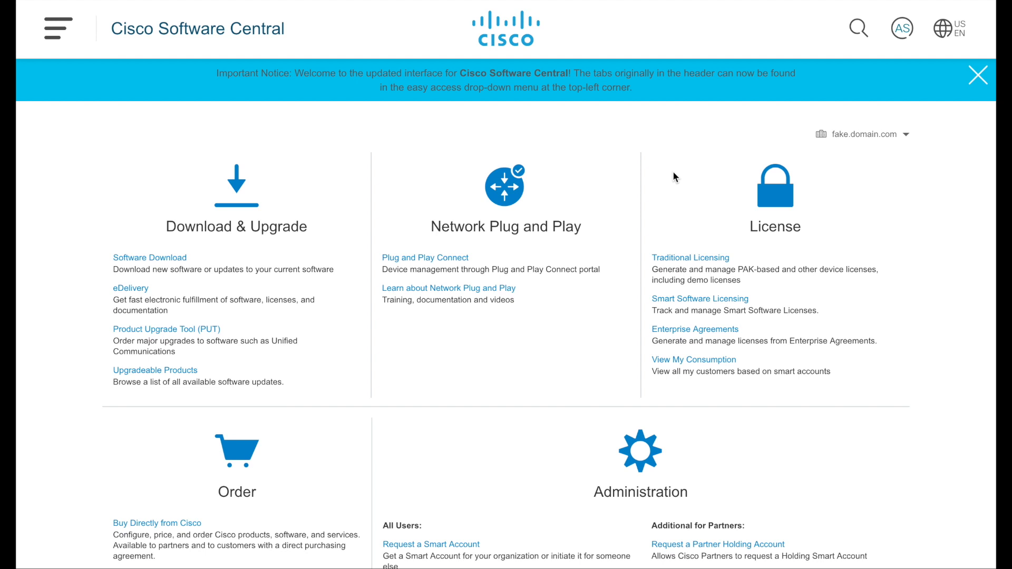
mouse_move(699, 298)
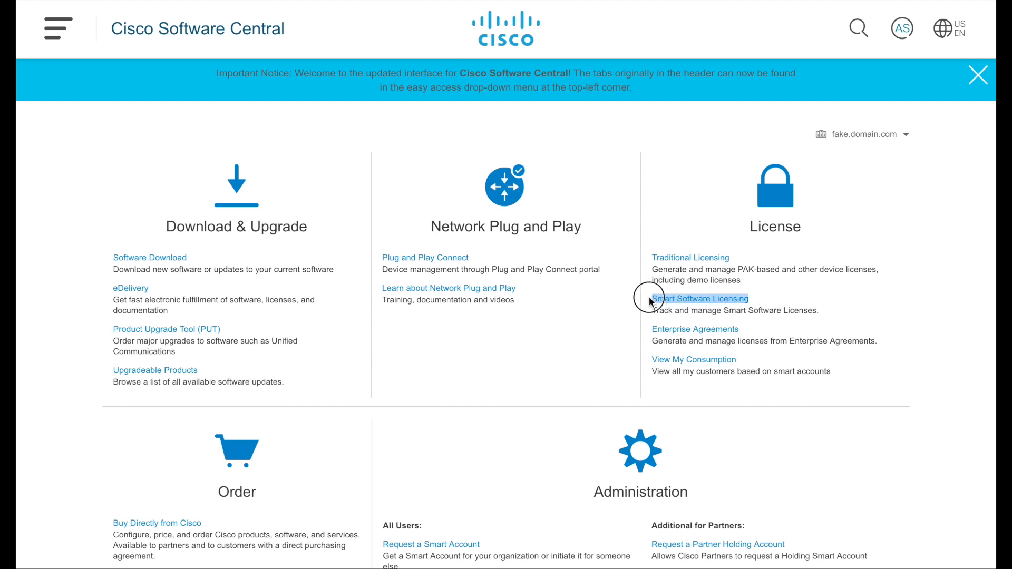
mouse_move(765, 298)
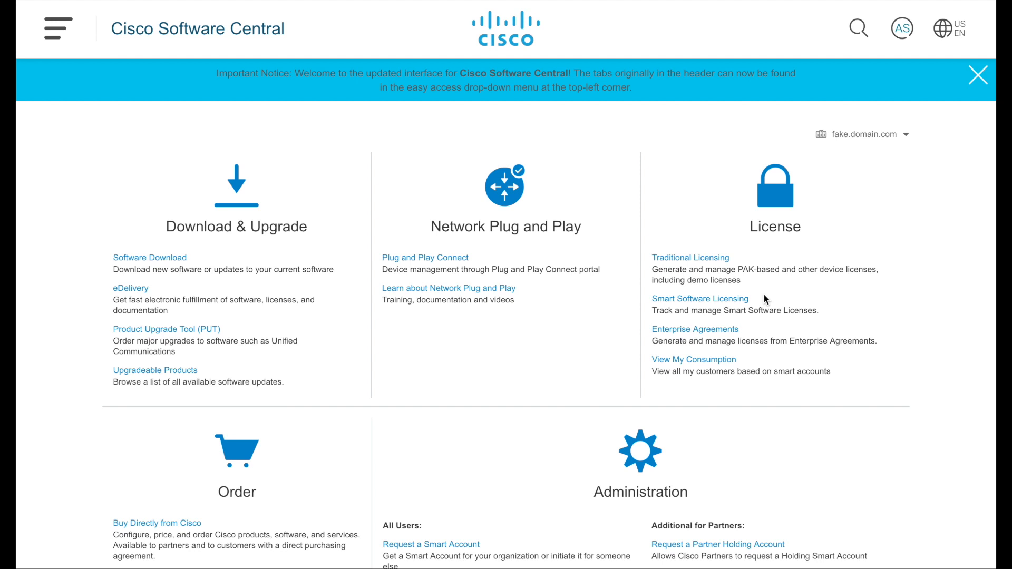
Show the Smart Licensing inventory's full 16-license list down to the UC Manager rows.
click(700, 299)
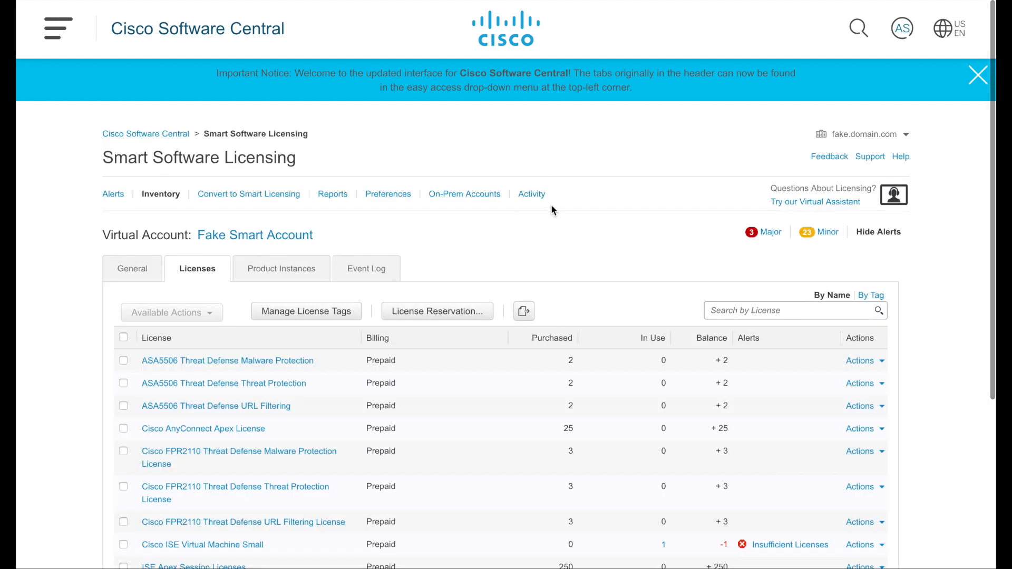
mouse_move(162, 201)
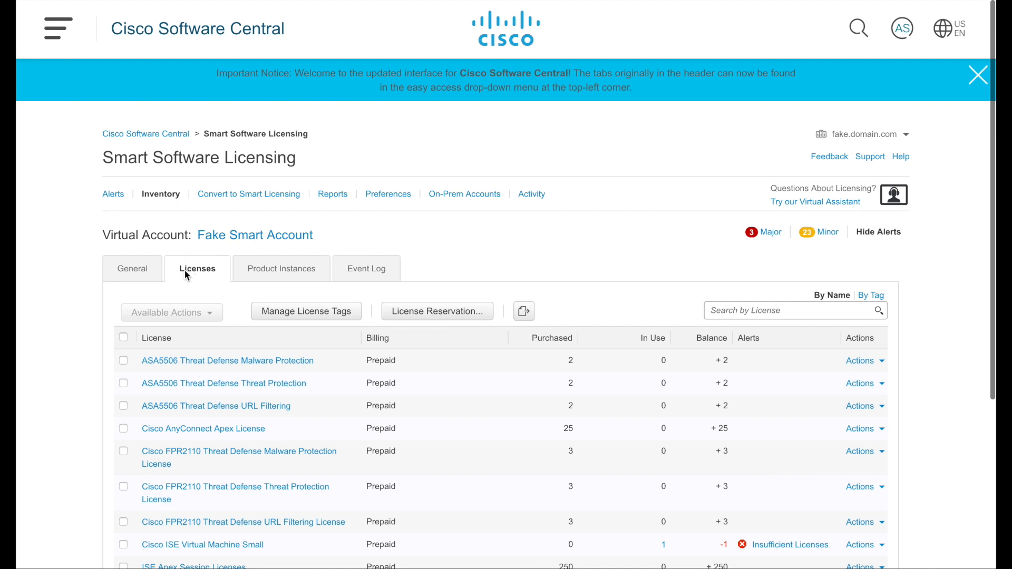
mouse_move(199, 237)
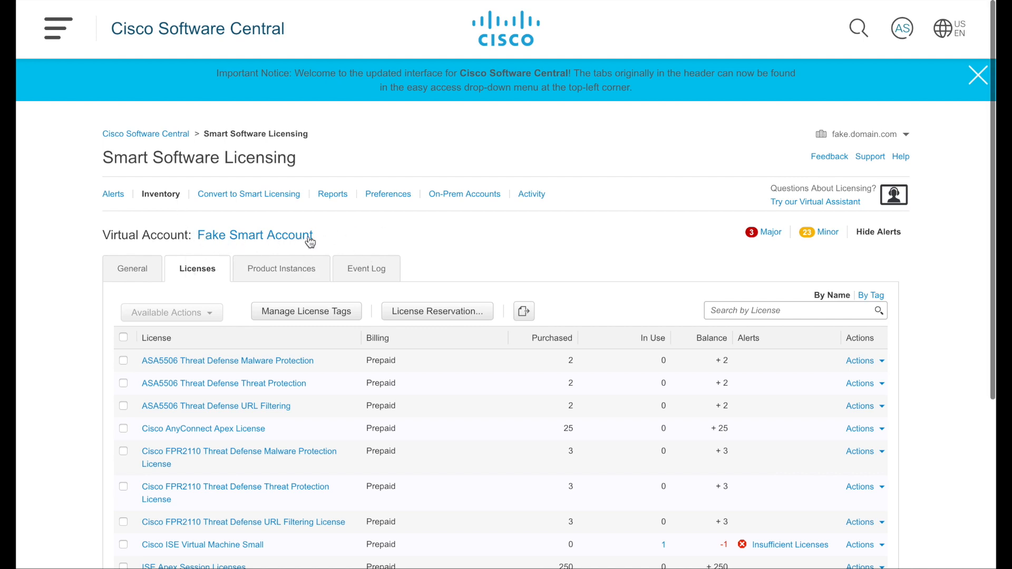
scroll(down, 3)
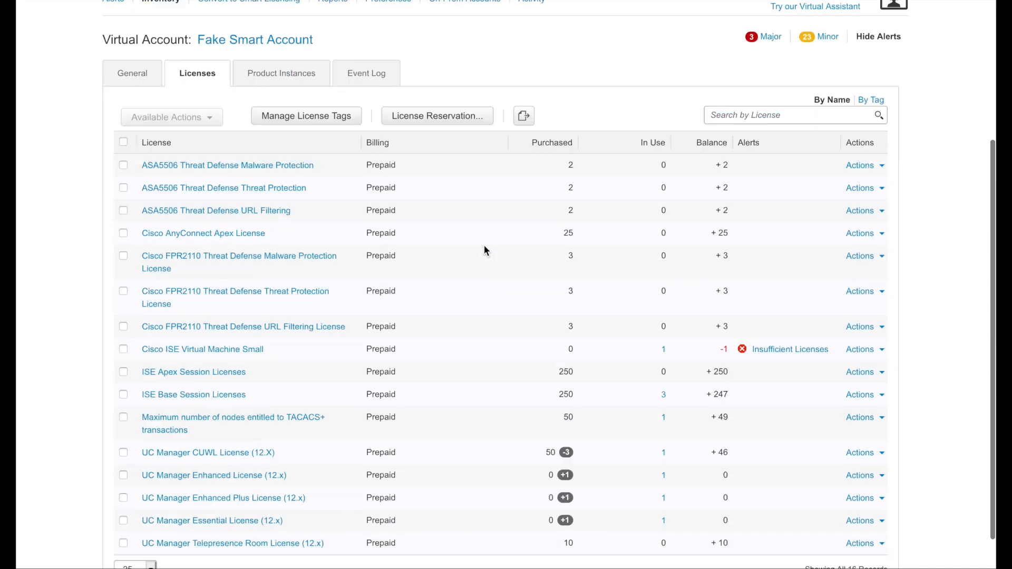
scroll(down, 3)
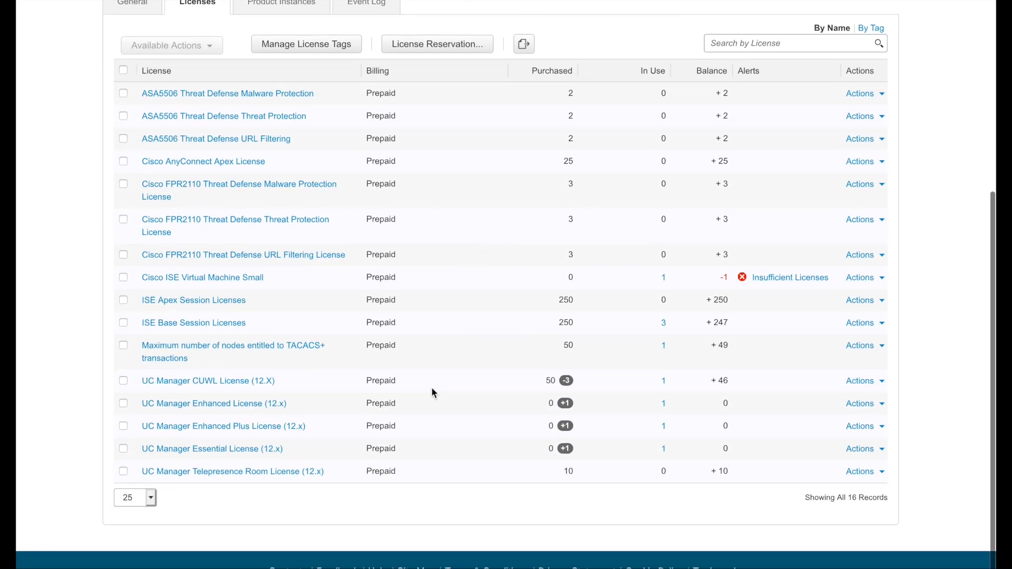
mouse_move(231, 399)
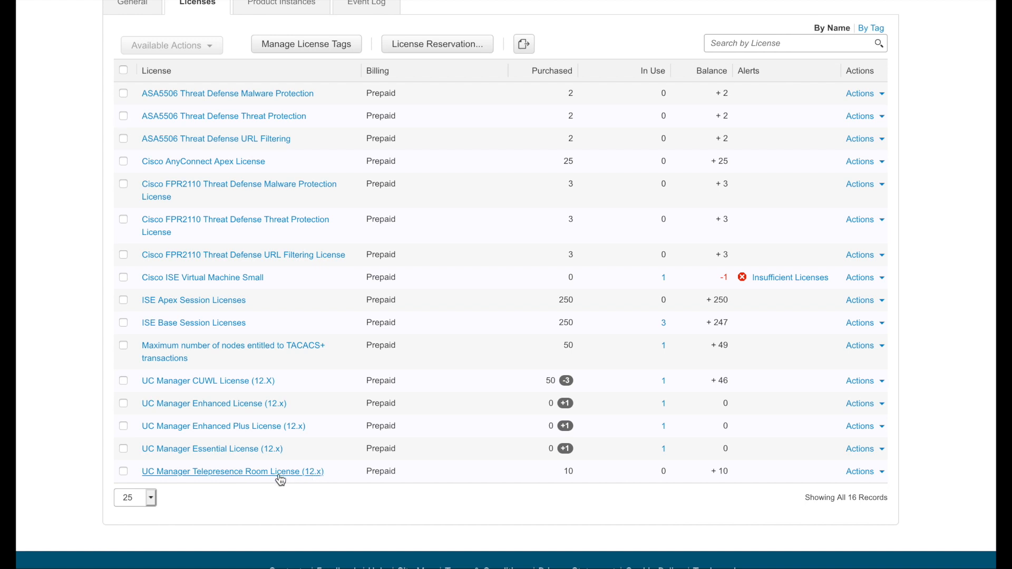
mouse_move(306, 482)
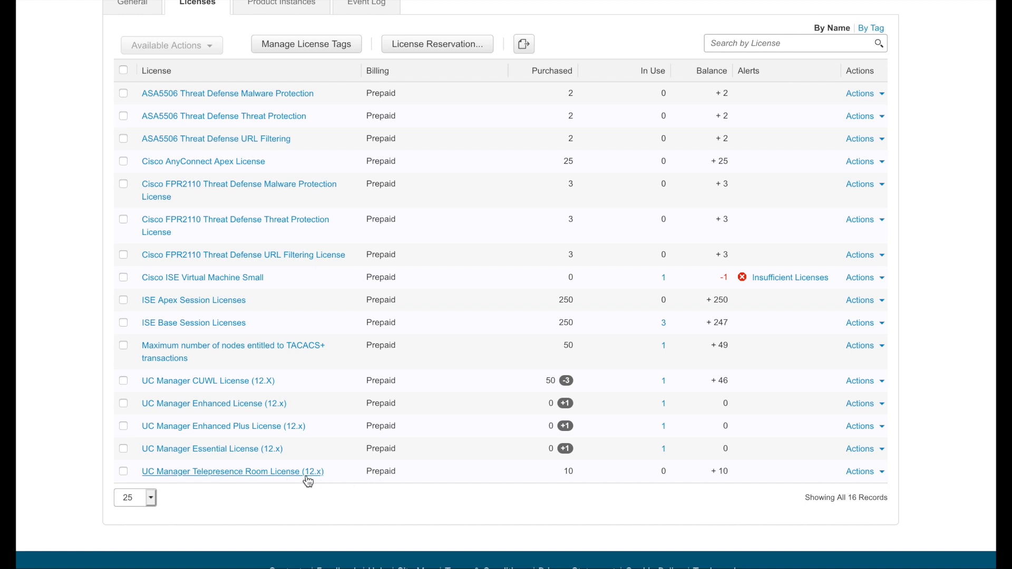
mouse_move(565, 380)
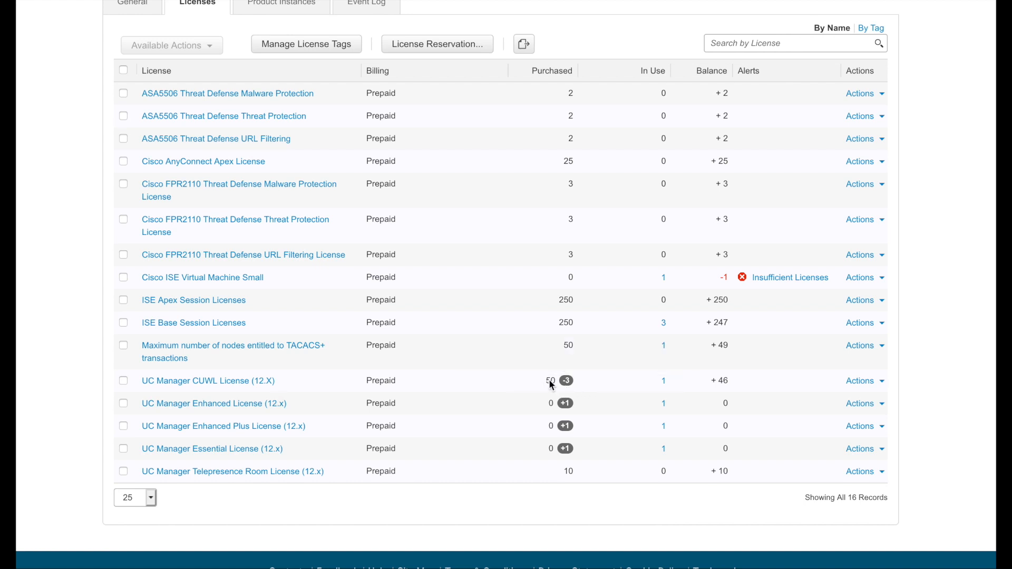
mouse_move(566, 381)
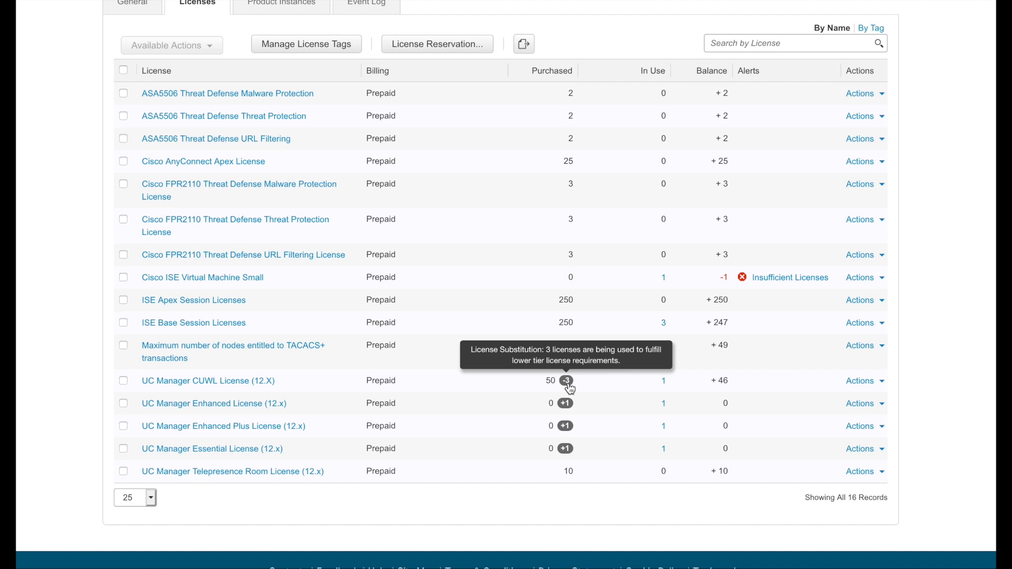
mouse_move(571, 411)
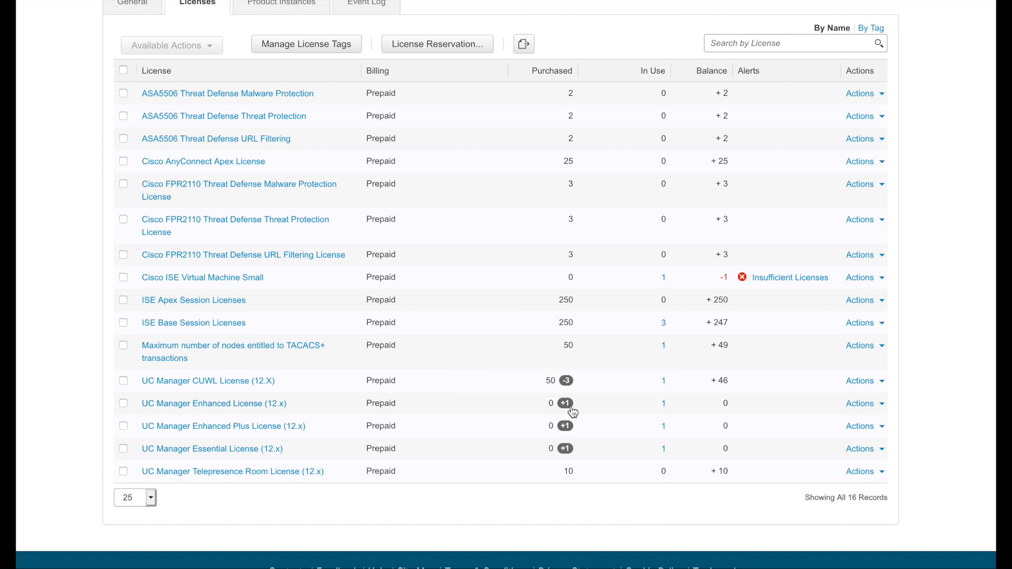
mouse_move(565, 403)
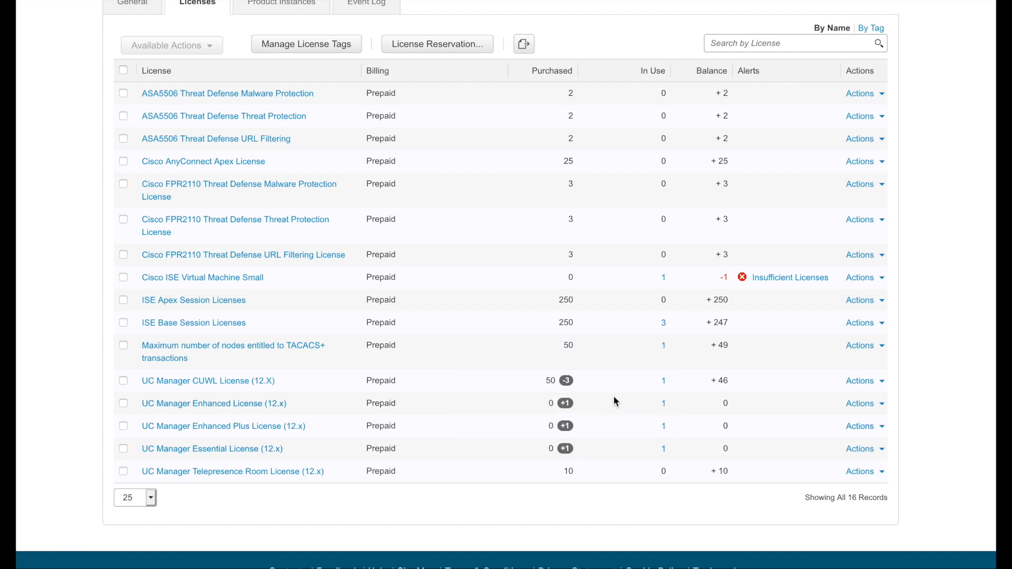
mouse_move(582, 387)
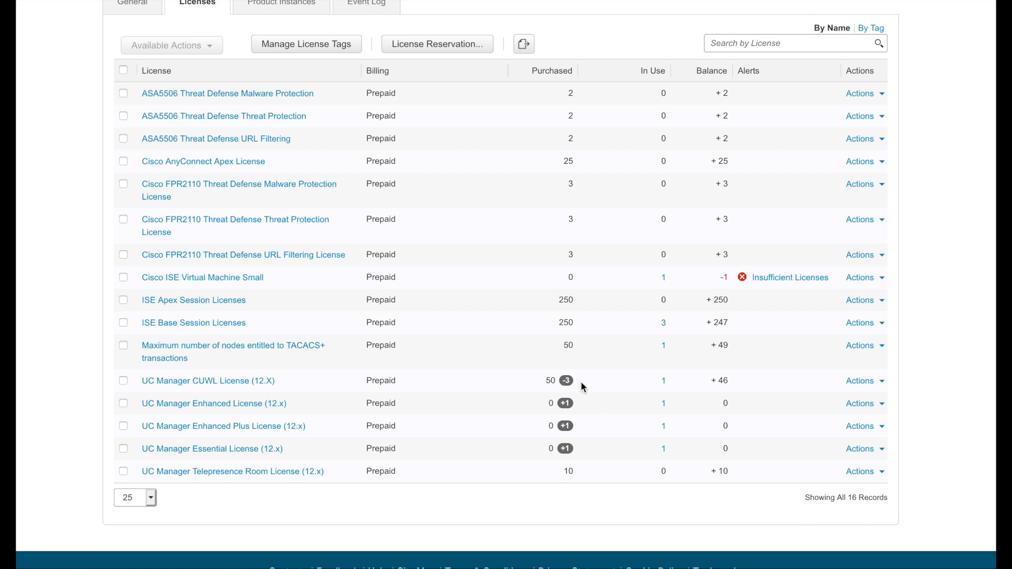
mouse_move(664, 386)
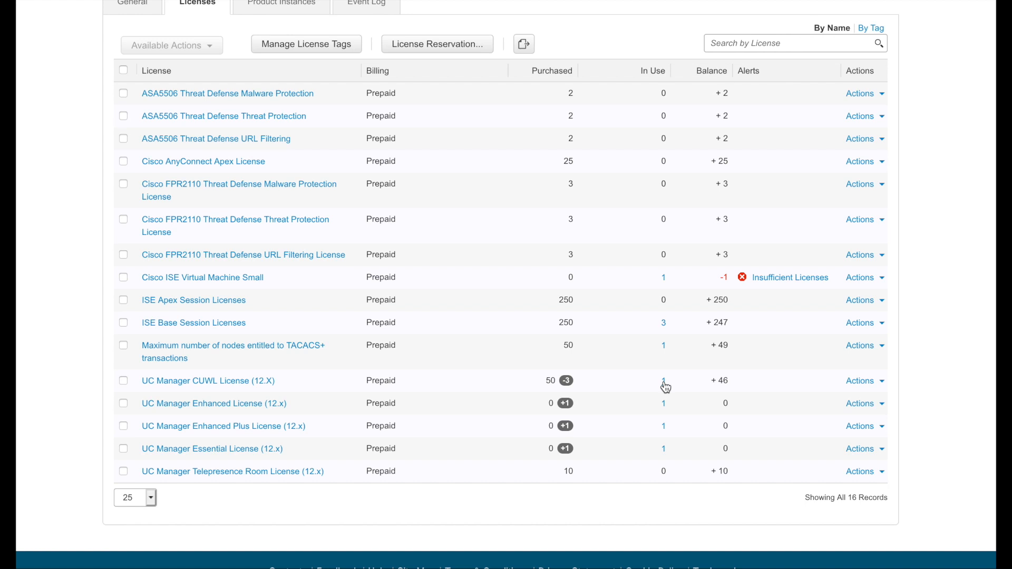
mouse_move(723, 389)
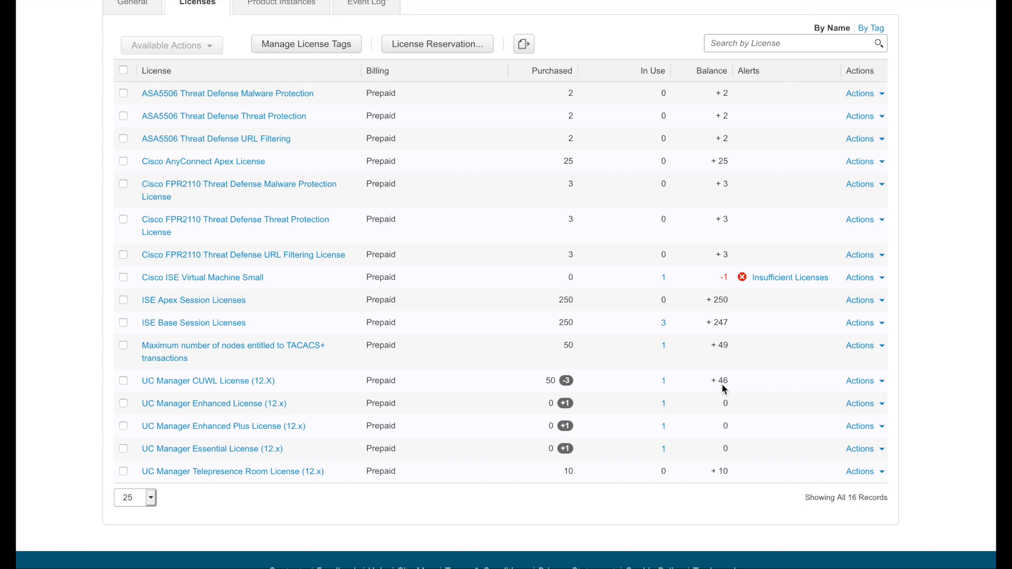
mouse_move(756, 386)
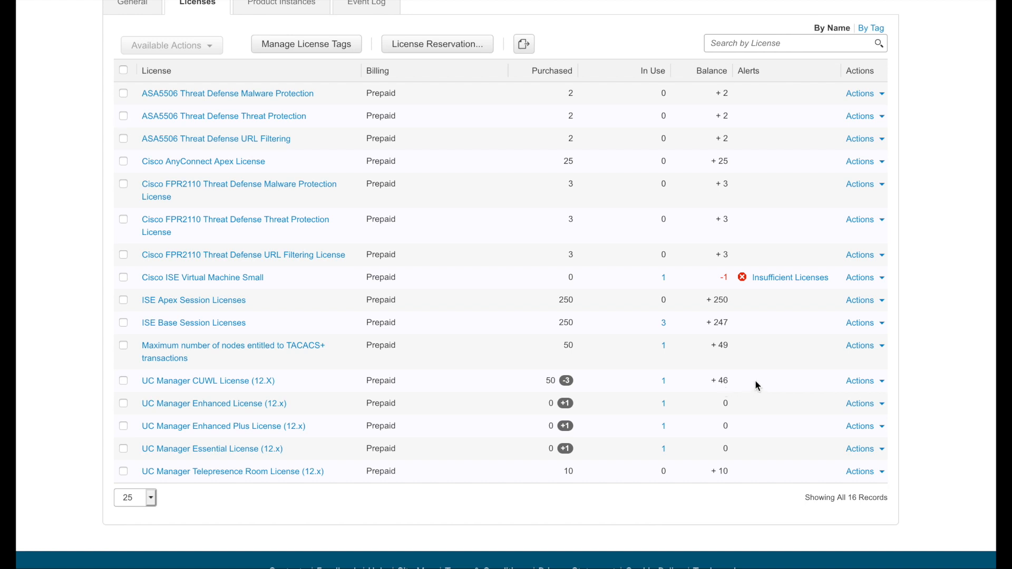
mouse_move(746, 380)
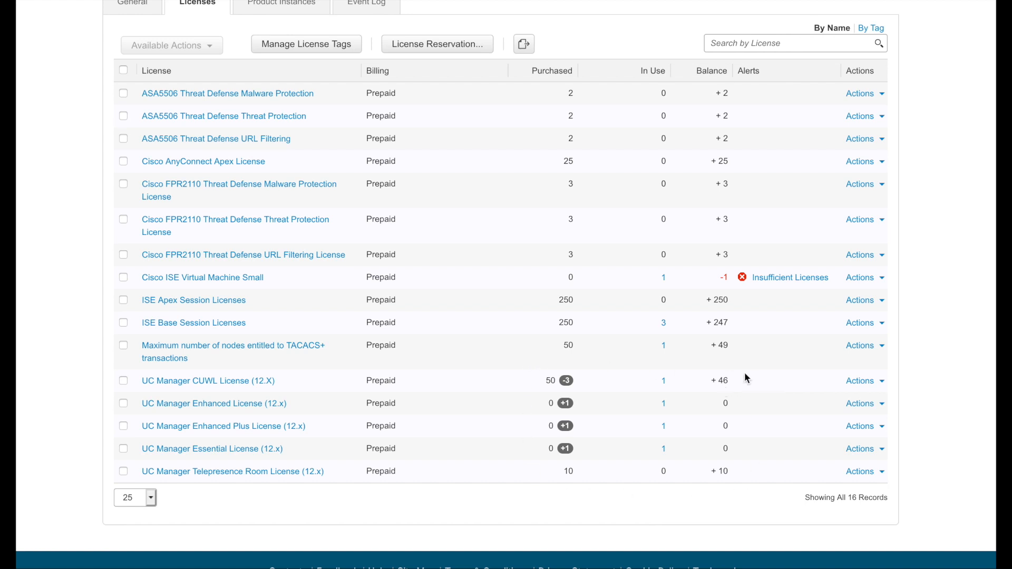
mouse_move(673, 501)
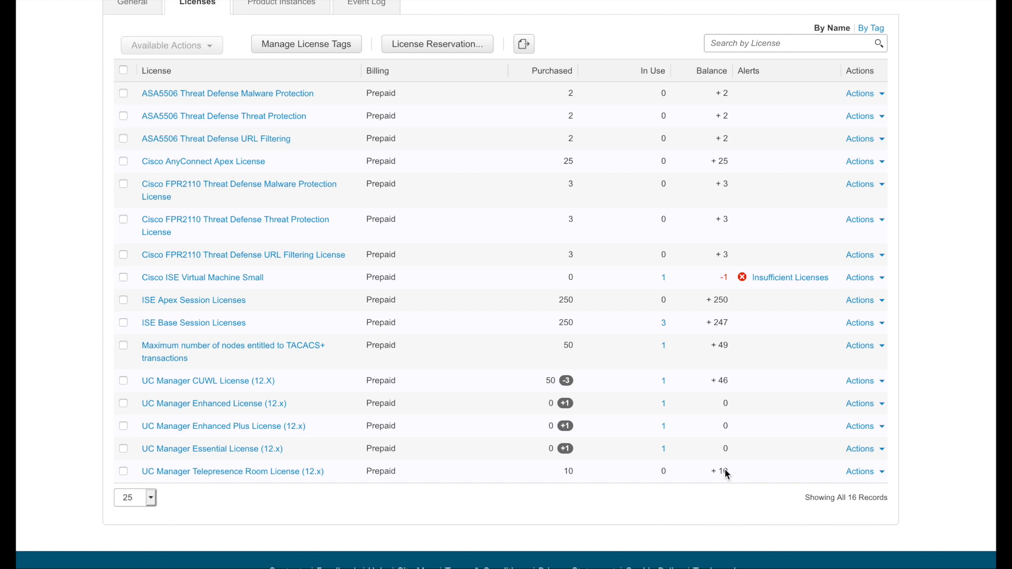
mouse_move(720, 389)
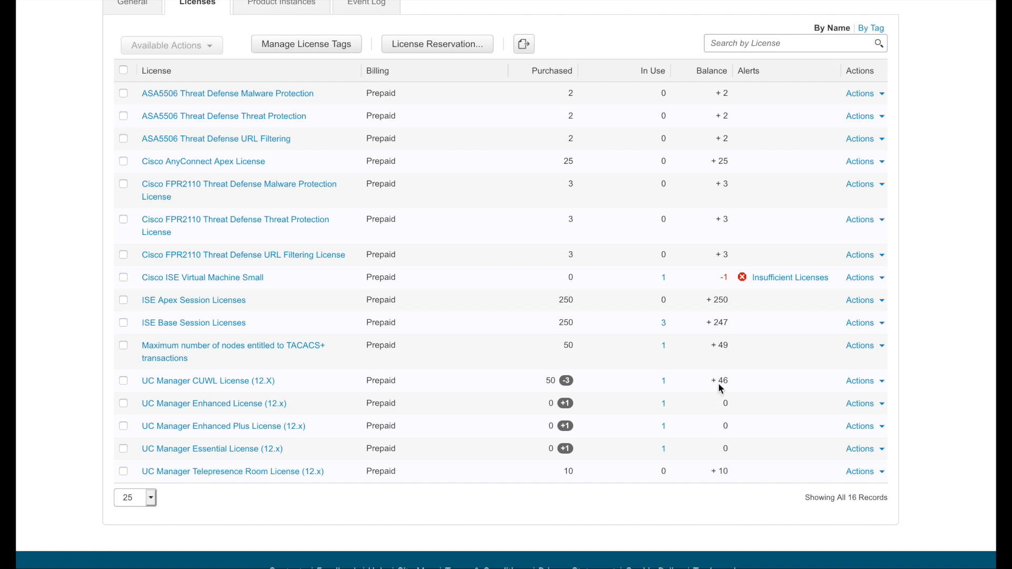
mouse_move(605, 421)
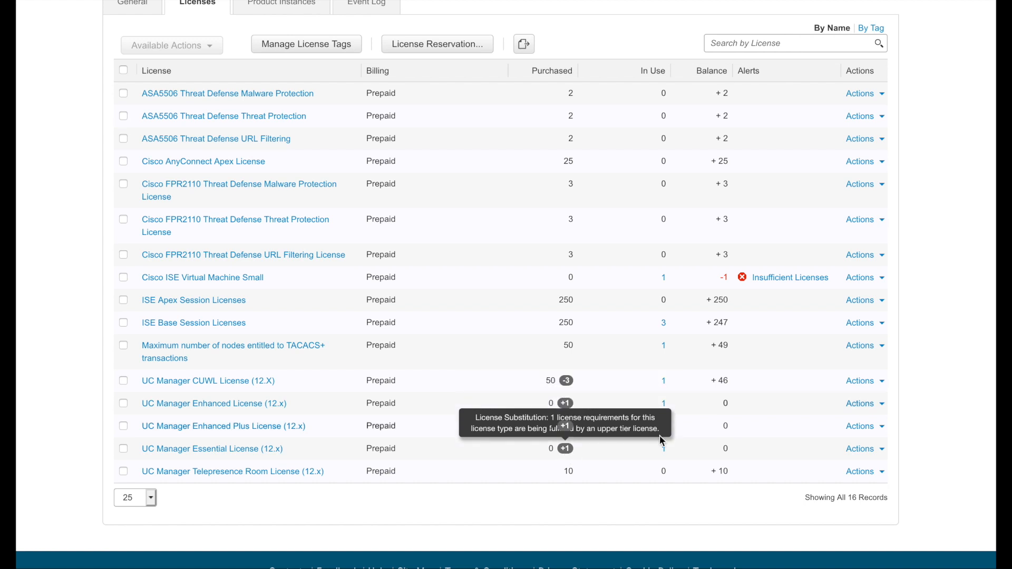
mouse_move(659, 441)
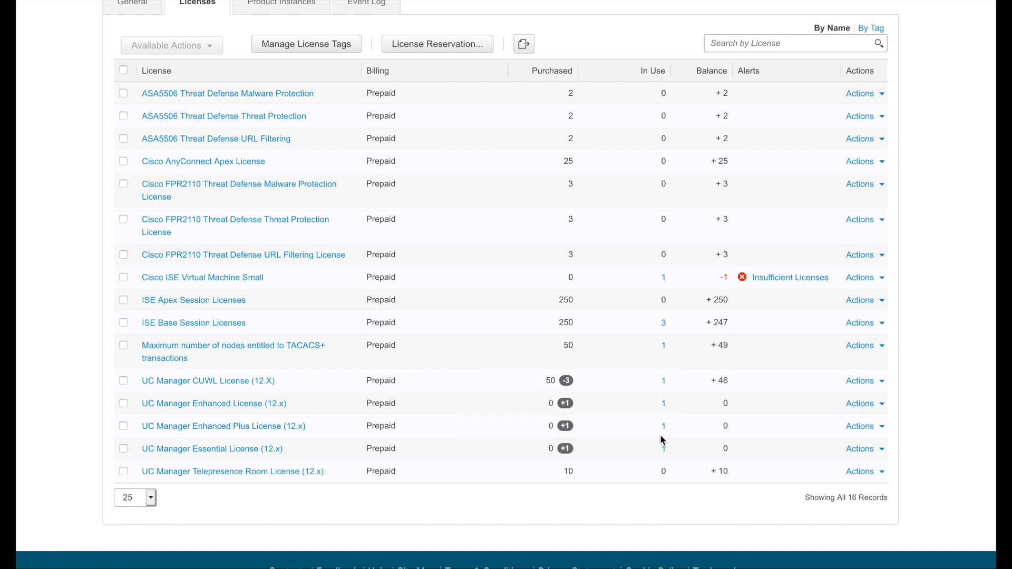
mouse_move(631, 496)
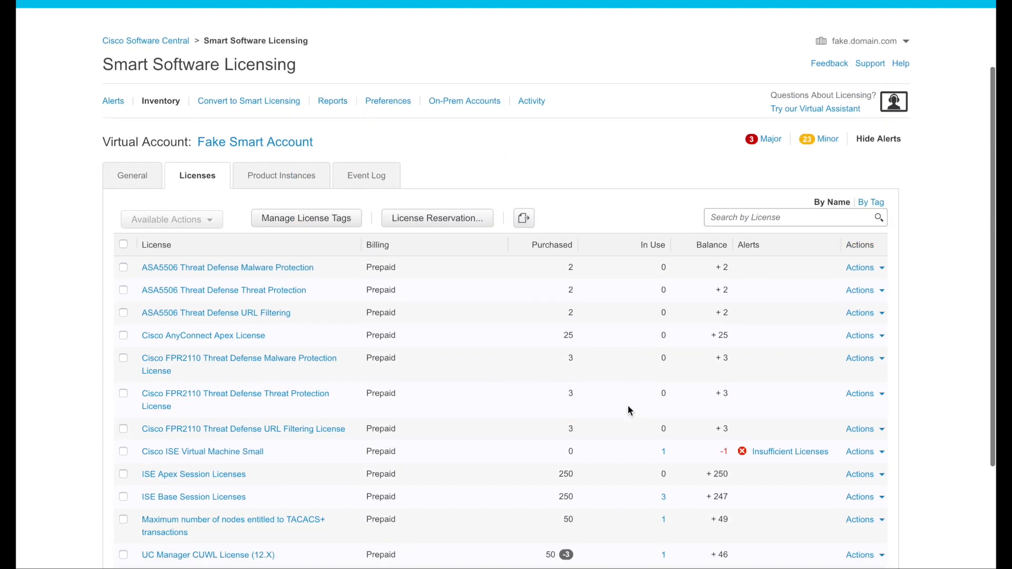
scroll(down, 3)
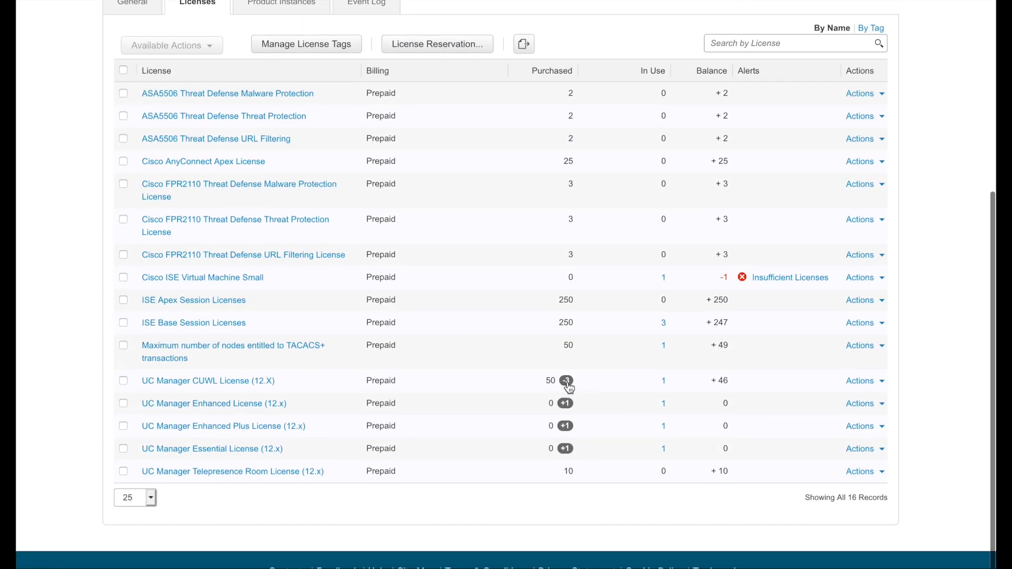
mouse_move(617, 387)
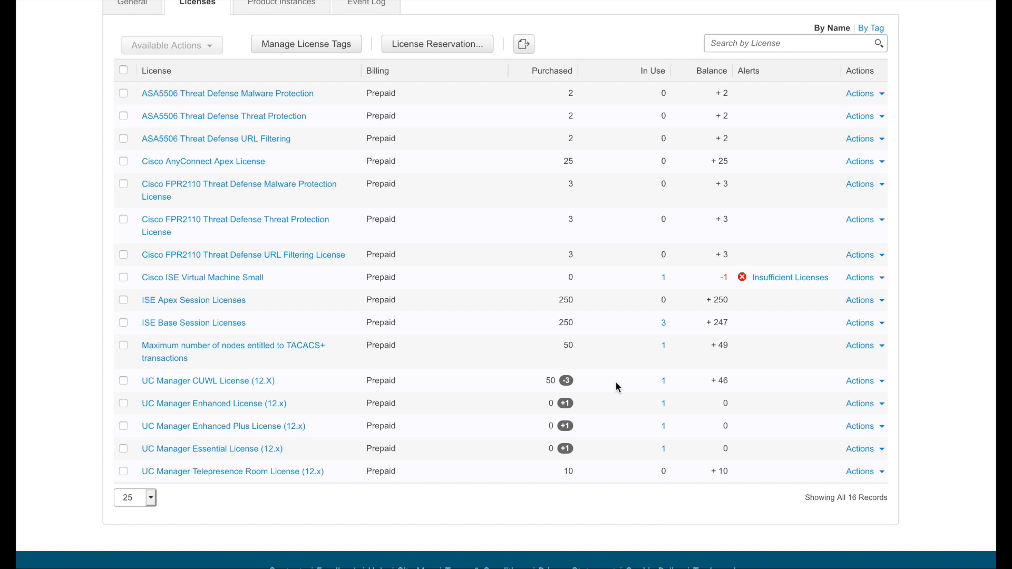